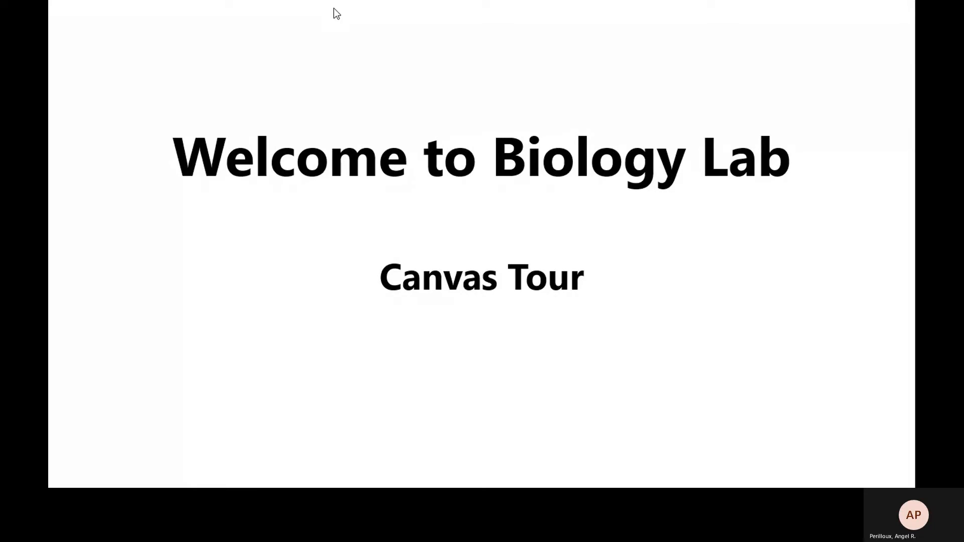
mouse_move(338, 14)
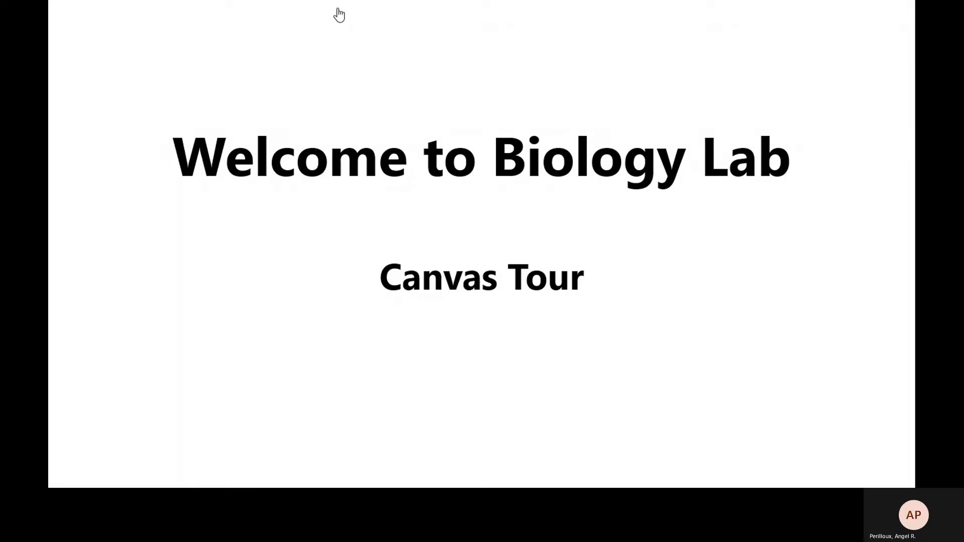
mouse_move(337, 13)
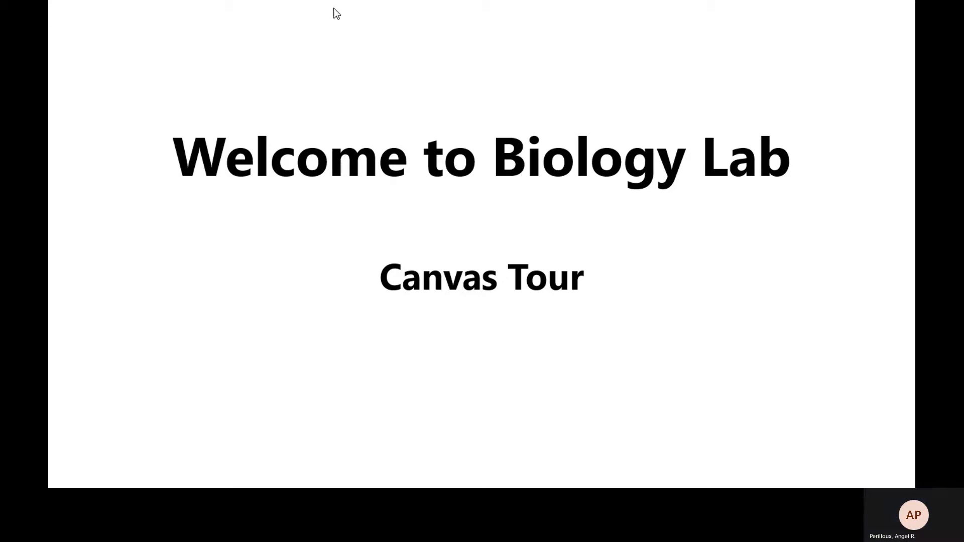
mouse_move(338, 14)
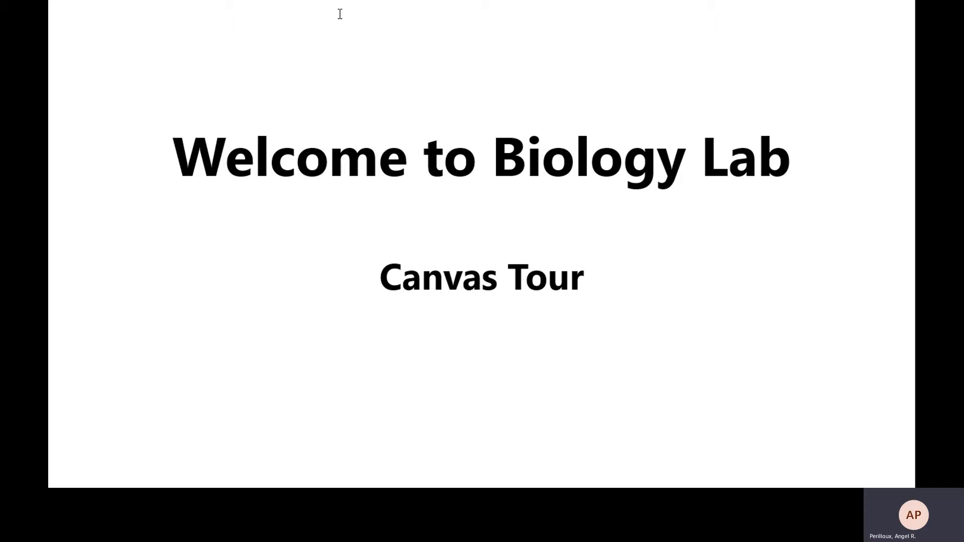
mouse_move(337, 14)
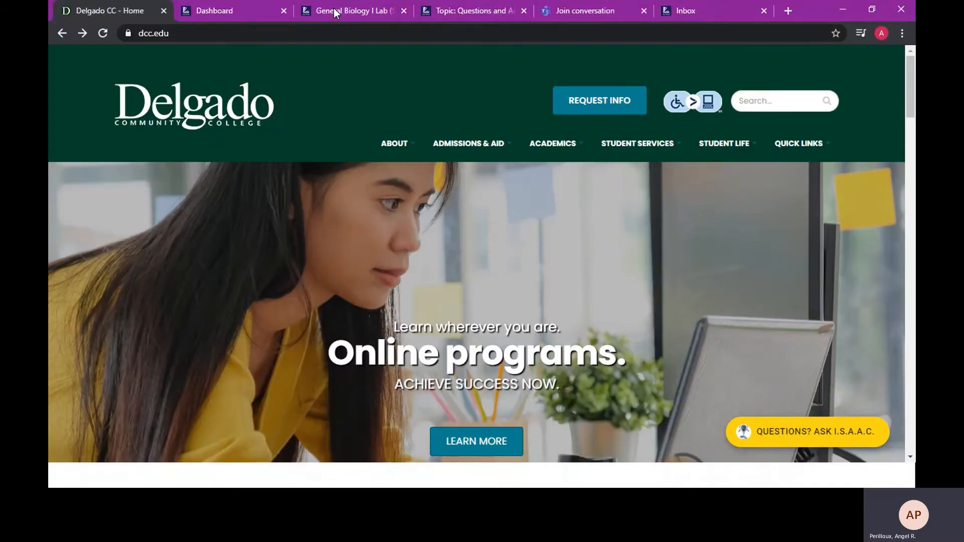
- Reach the Canvas login page from the Delgado site's Quick Links menu
left_click(799, 144)
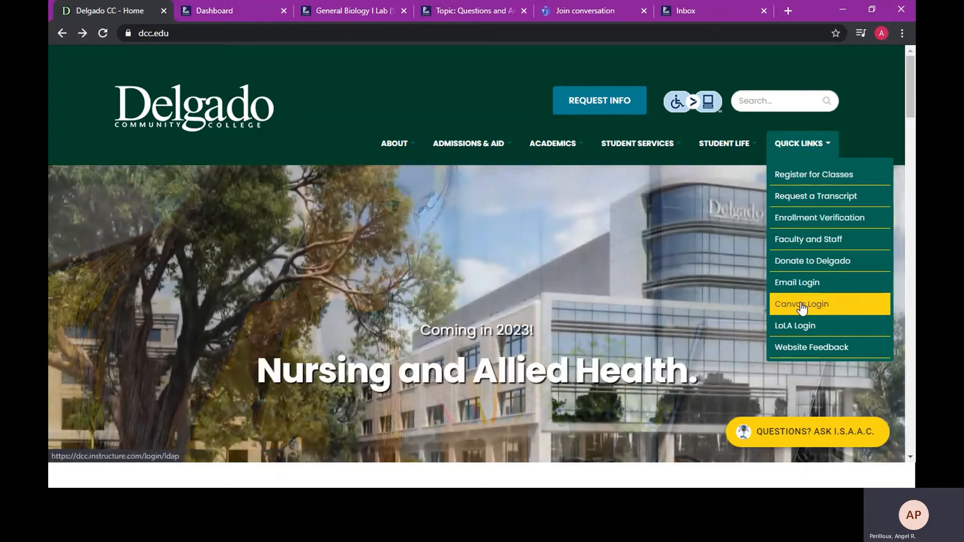
left_click(802, 304)
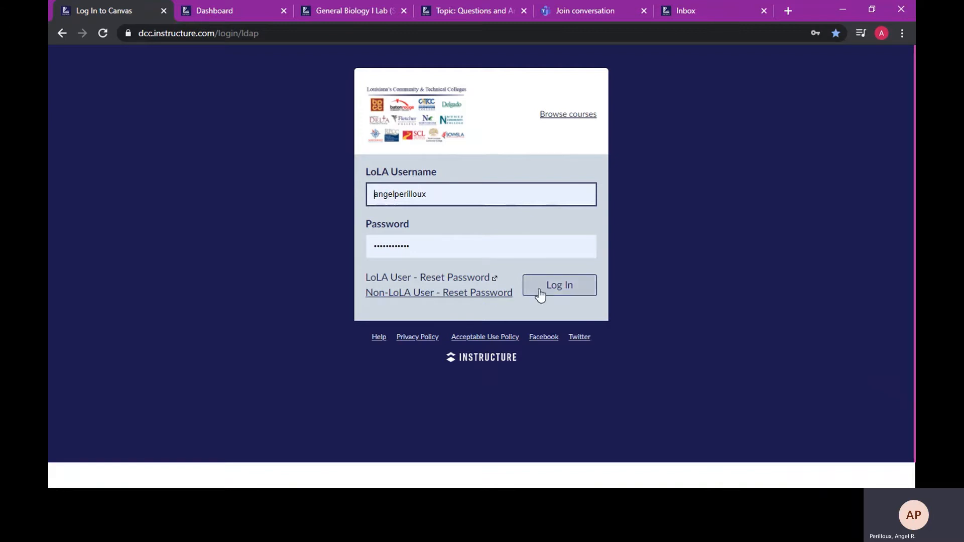
- Log in to Canvas with the prefilled LoLA credentials, landing on the Dashboard
left_click(559, 284)
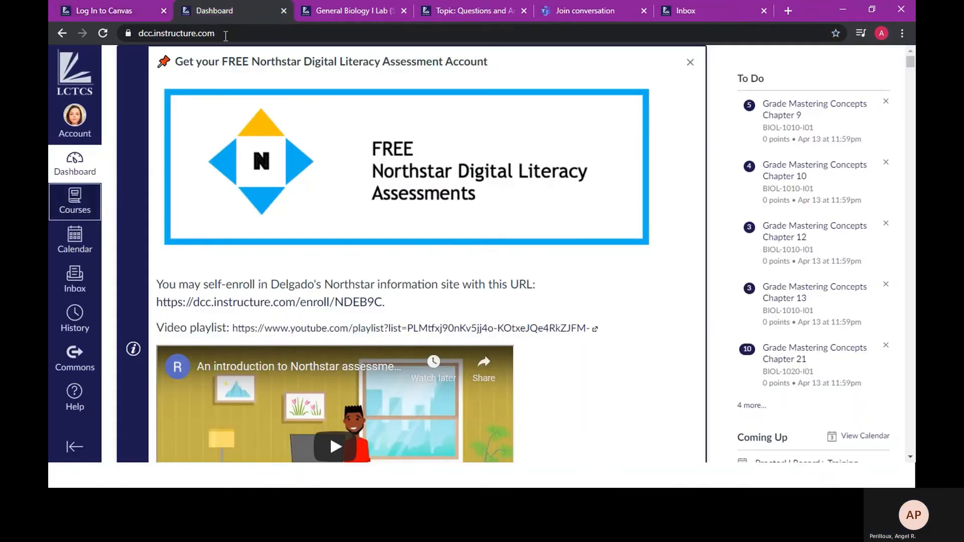
mouse_move(519, 175)
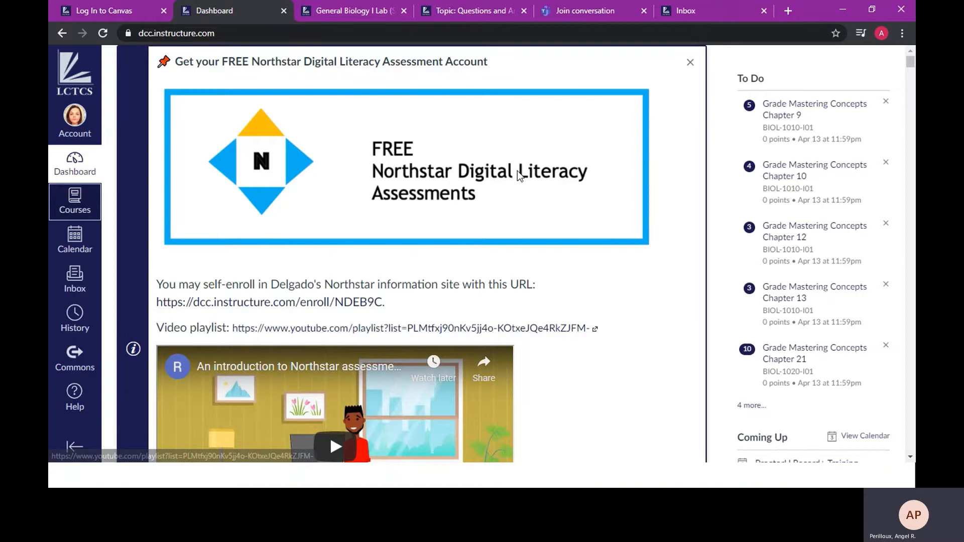
mouse_move(589, 368)
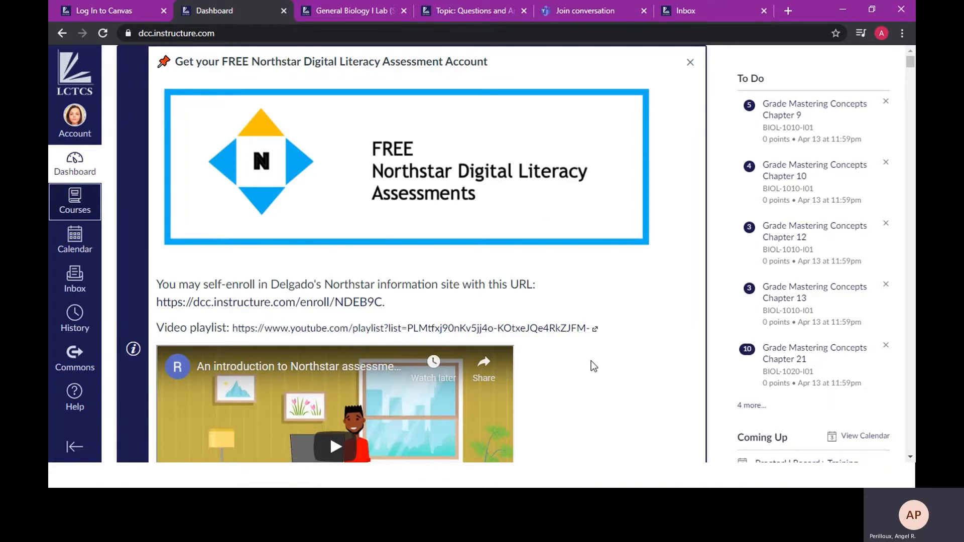
mouse_move(729, 345)
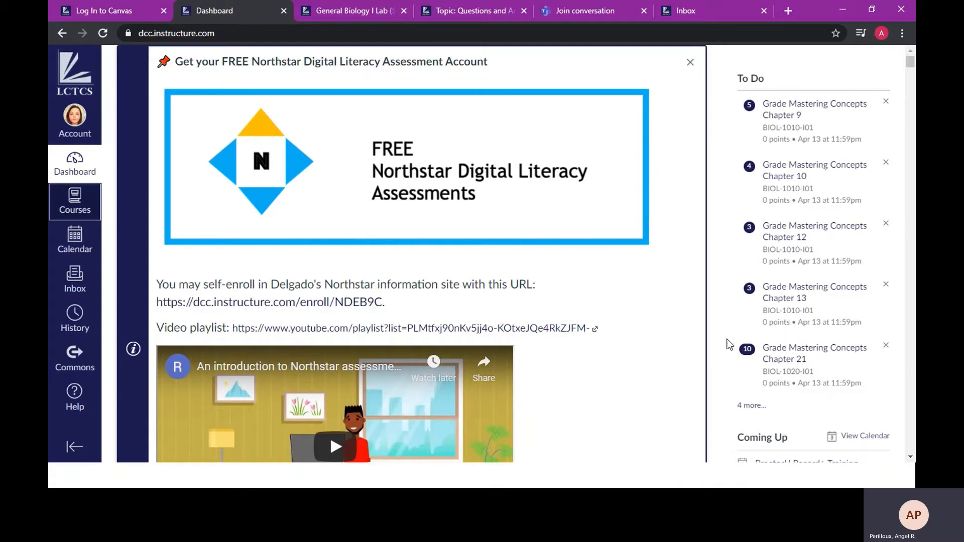
mouse_move(722, 76)
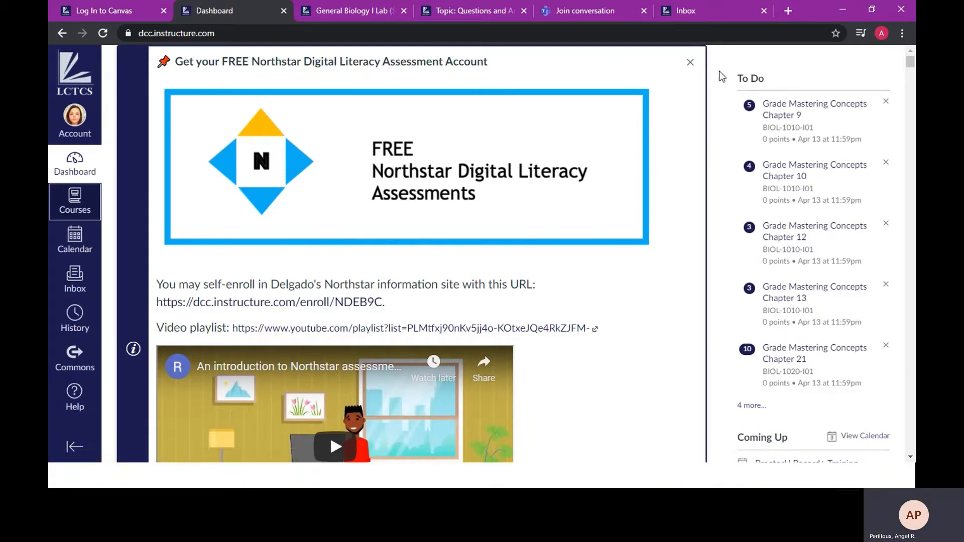
mouse_move(720, 133)
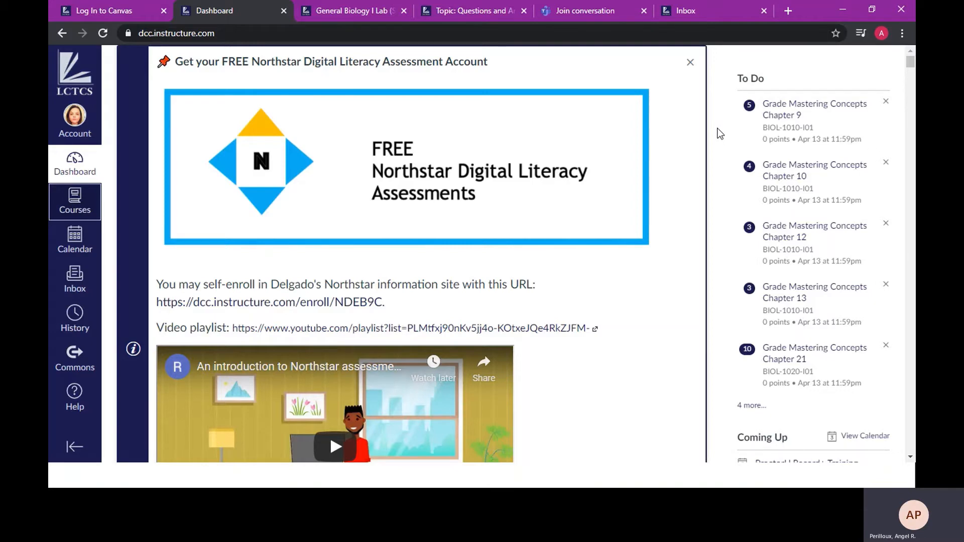
mouse_move(712, 174)
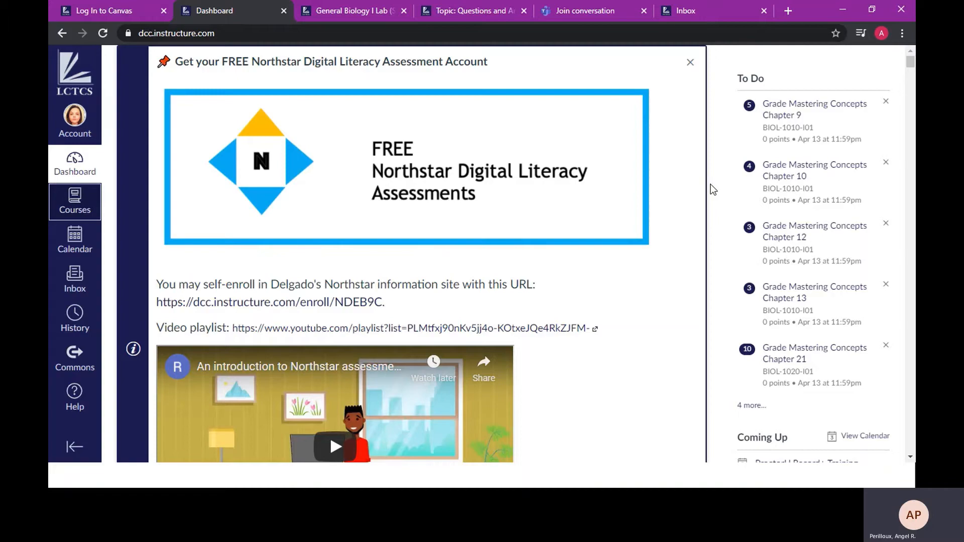
scroll("down", 3)
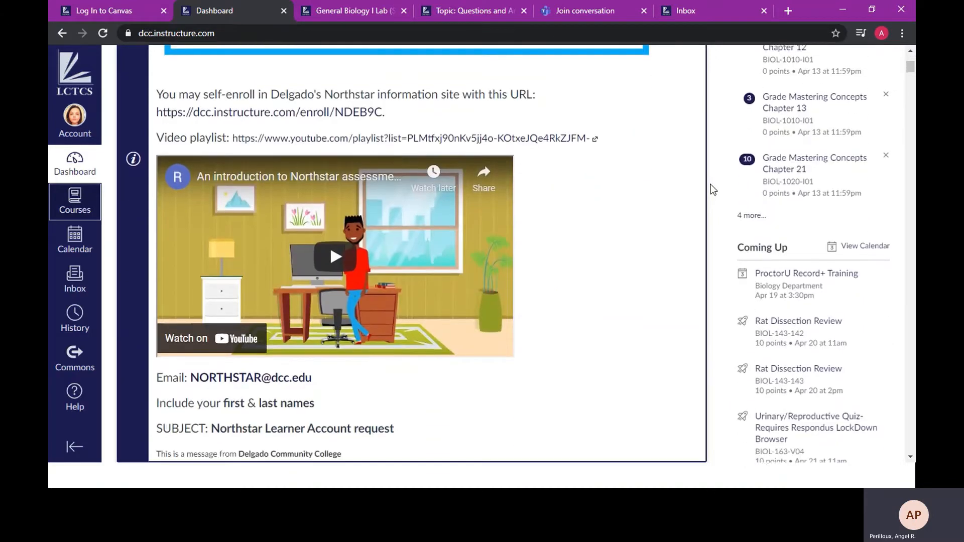
scroll("down", 3)
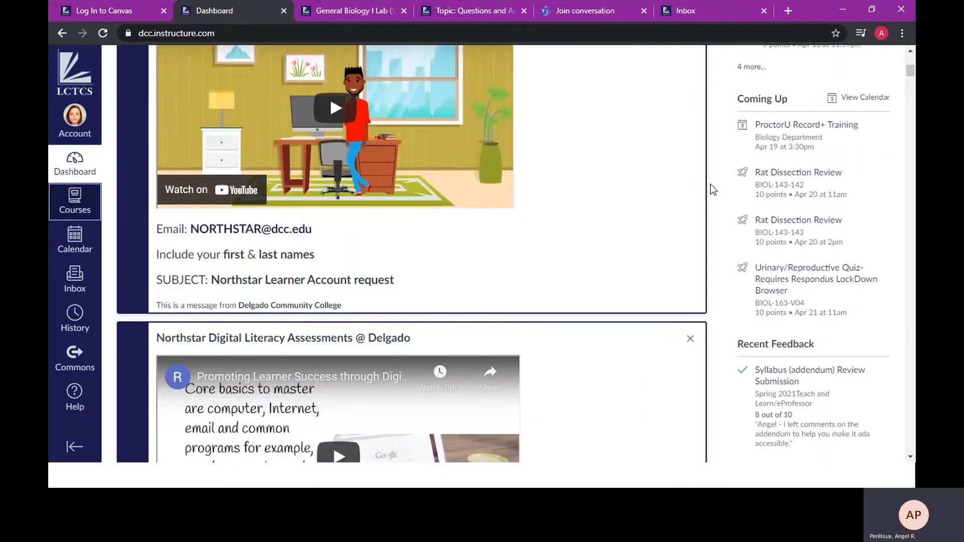
scroll("up", 3)
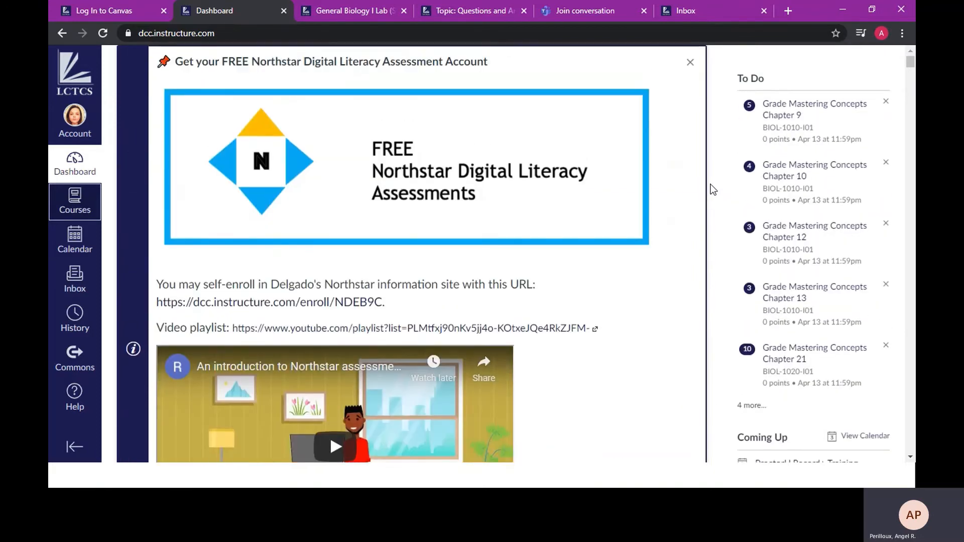
mouse_move(74, 179)
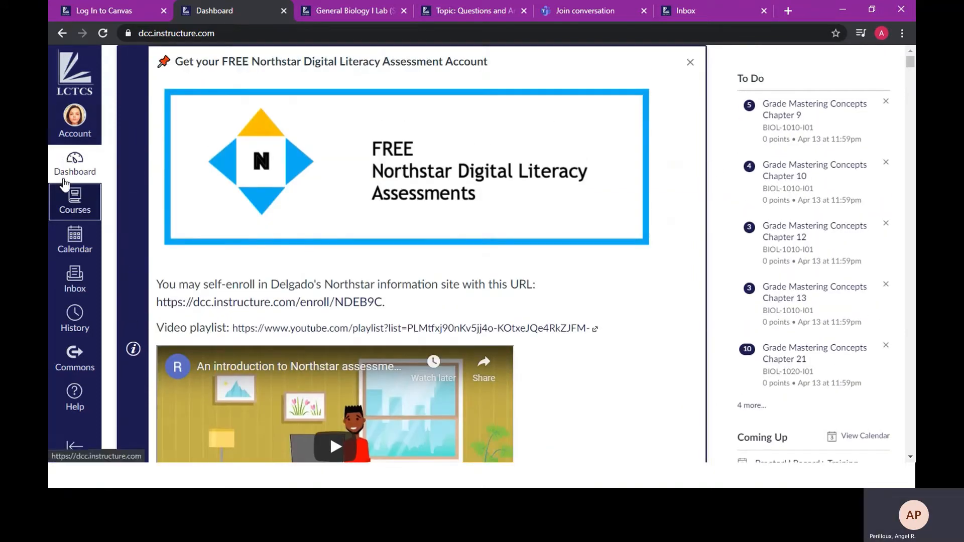
mouse_move(67, 203)
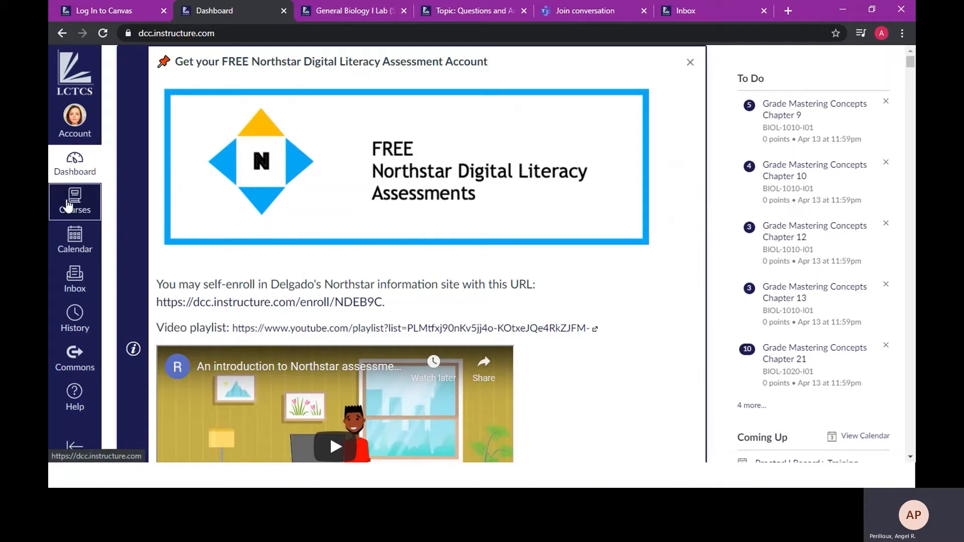
mouse_move(74, 399)
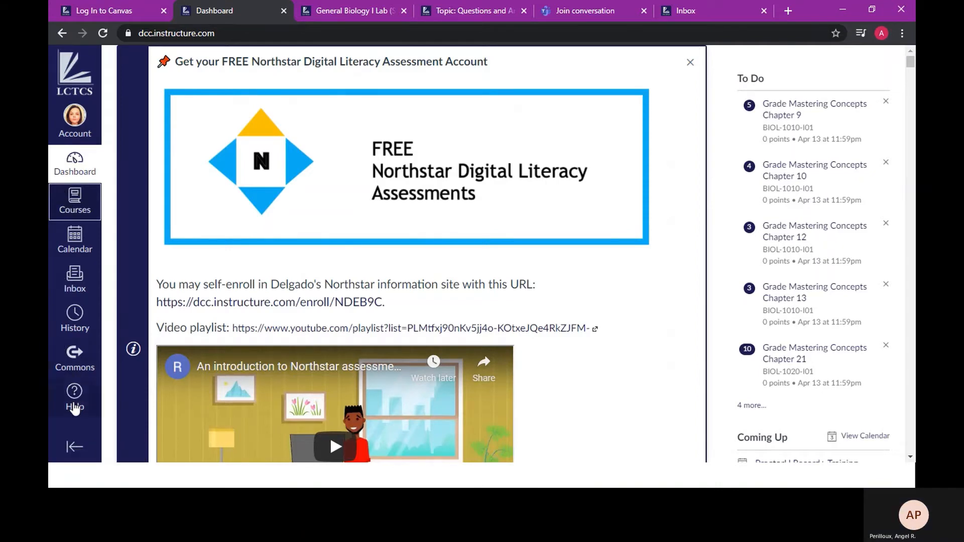
mouse_move(74, 240)
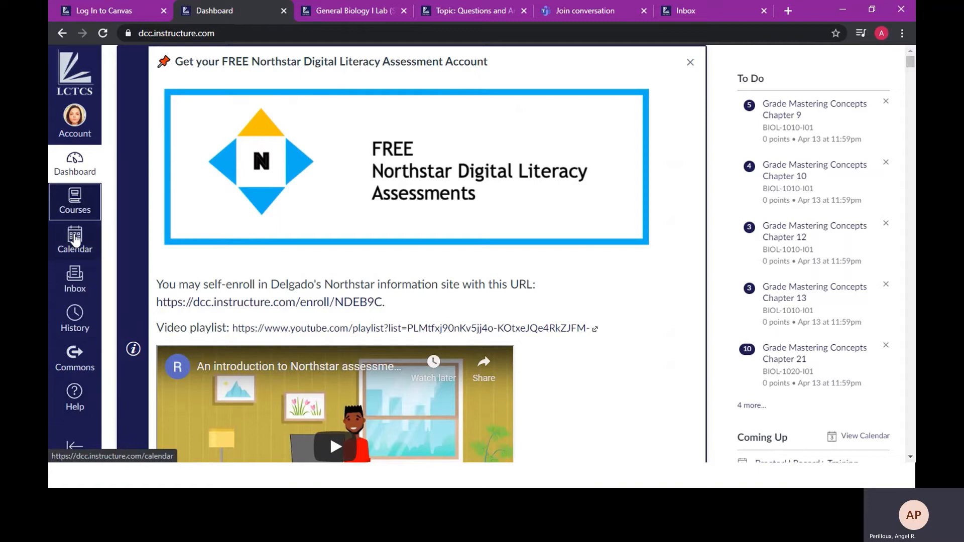
mouse_move(69, 280)
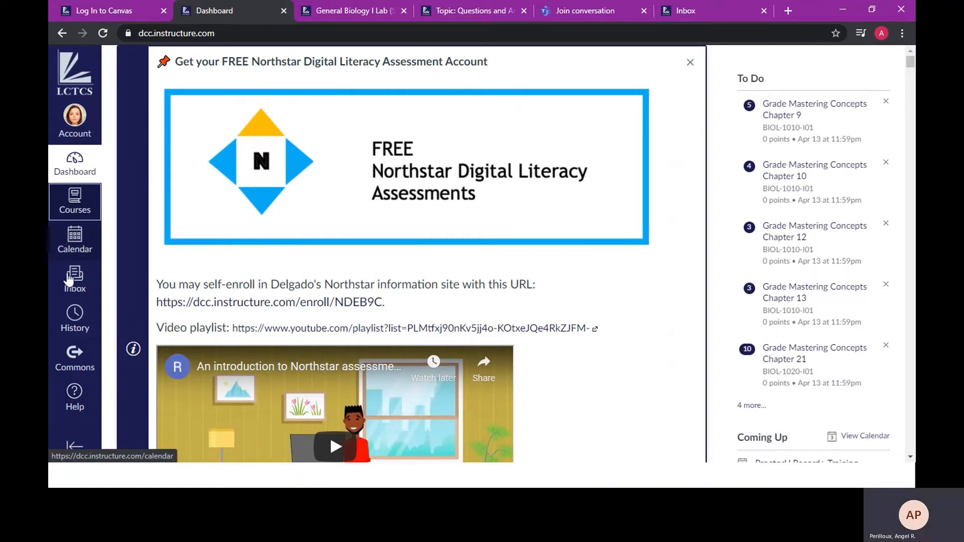
mouse_move(74, 398)
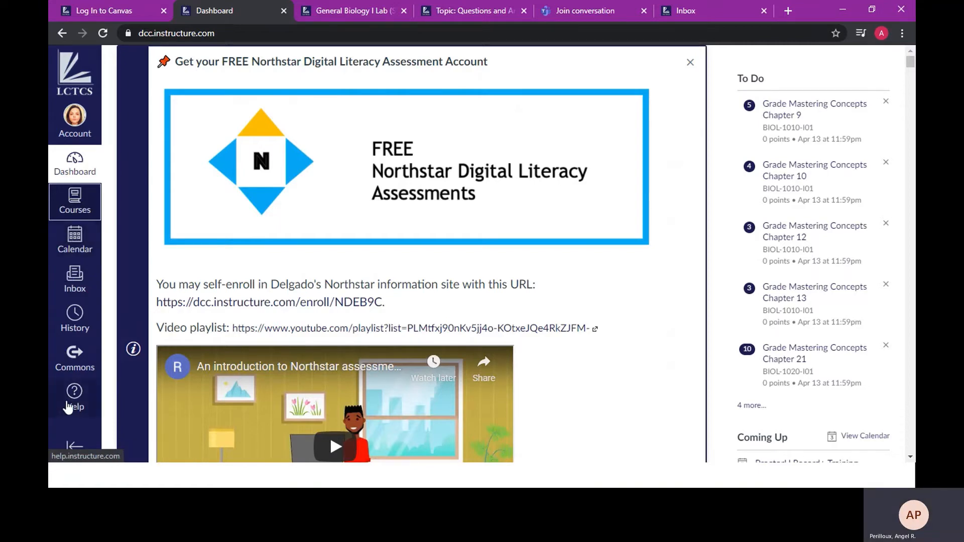
left_click(74, 397)
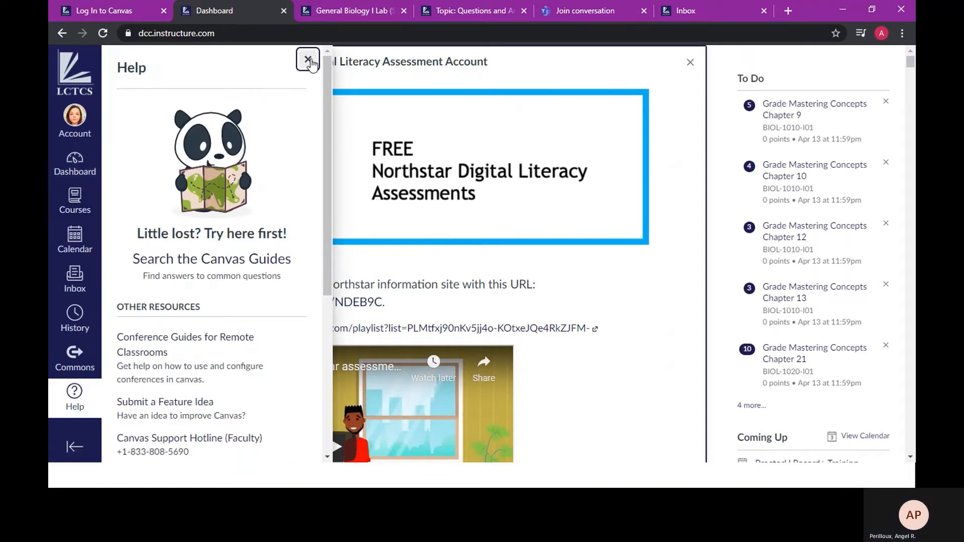
left_click(309, 61)
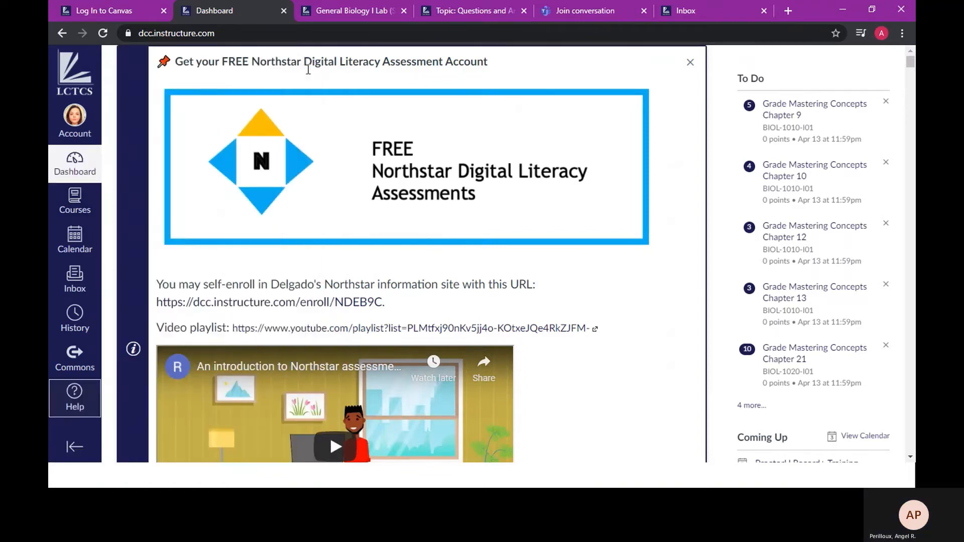
mouse_move(74, 240)
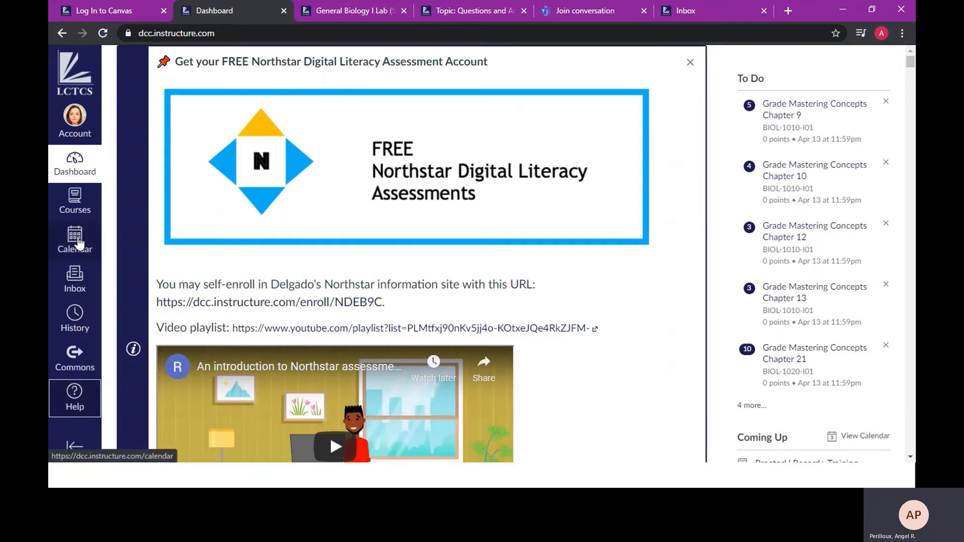
mouse_move(75, 200)
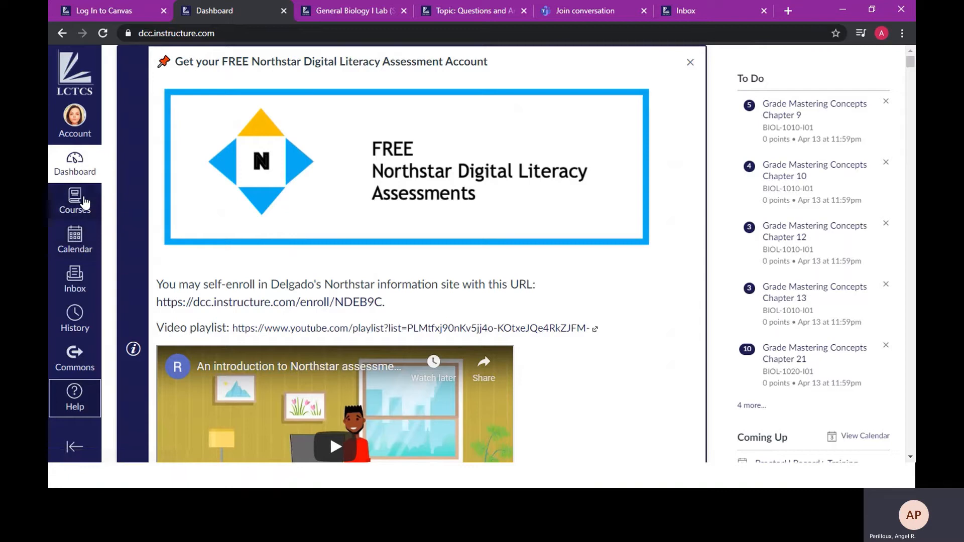
- Enter the General Biology I Lab course from the Courses tray
left_click(74, 200)
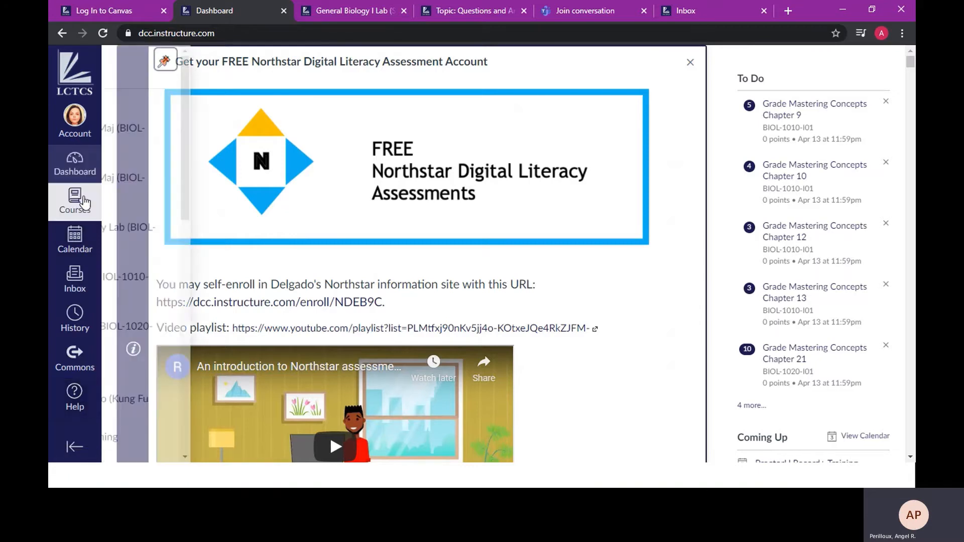
left_click(75, 201)
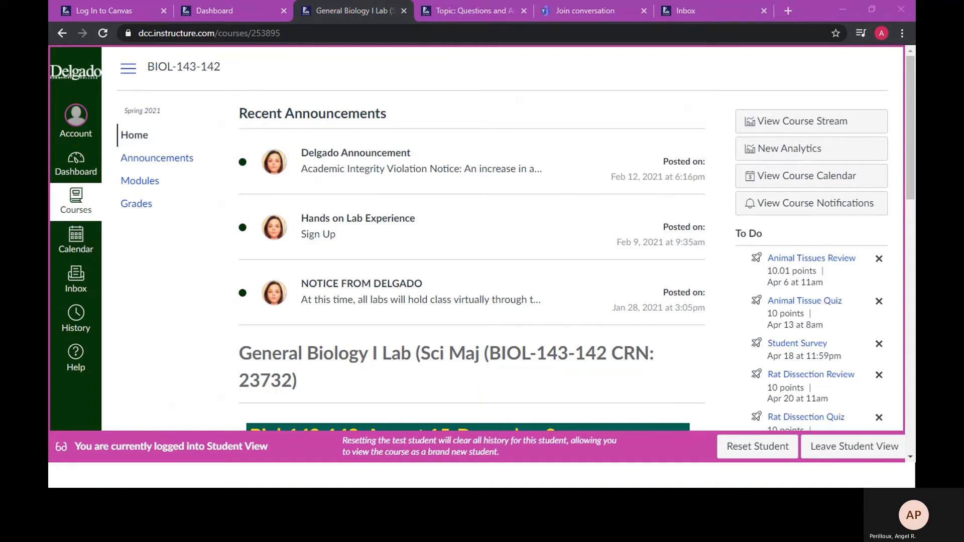
mouse_move(499, 107)
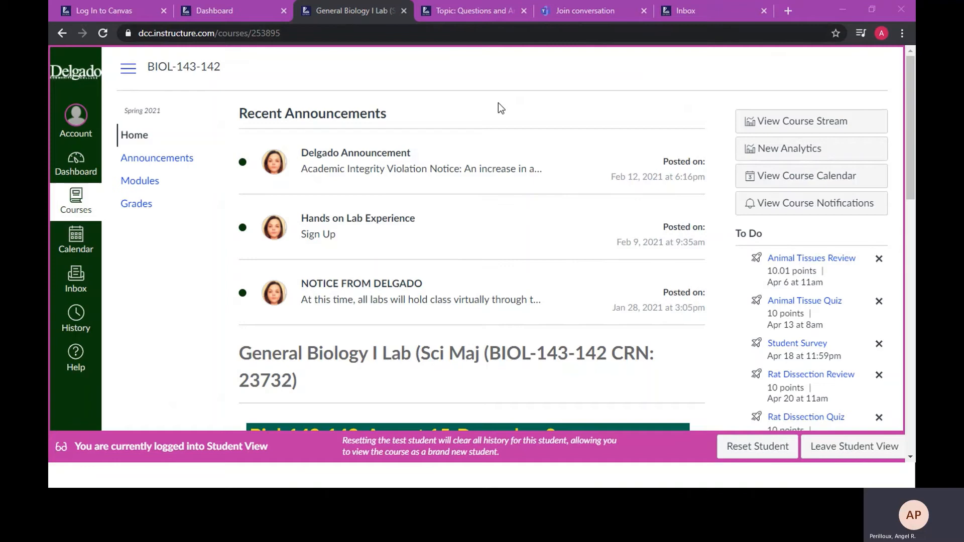
mouse_move(655, 271)
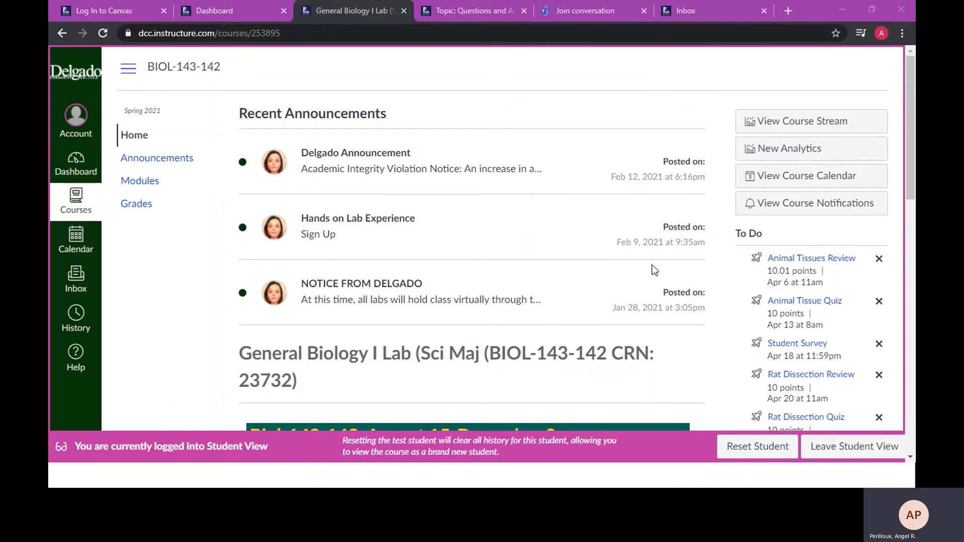
mouse_move(601, 210)
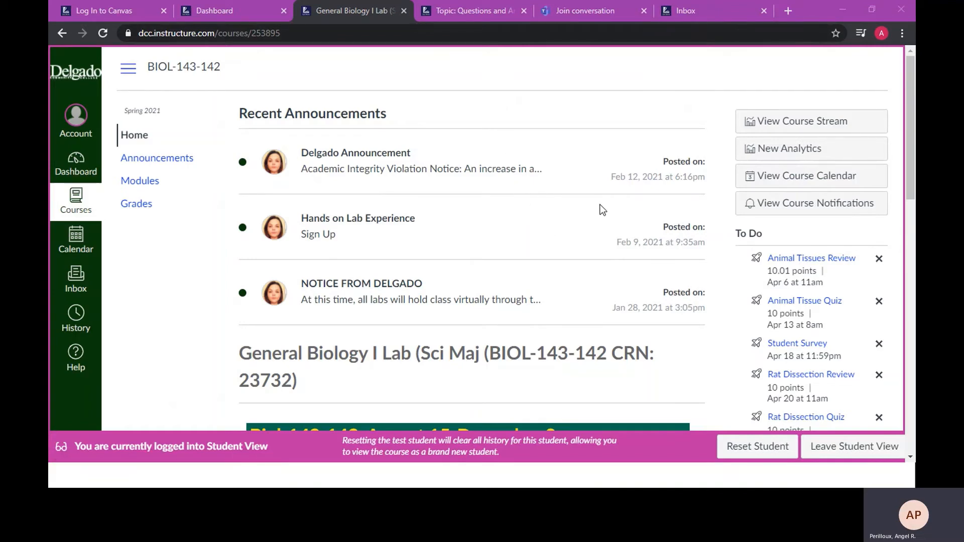
scroll("down", 3)
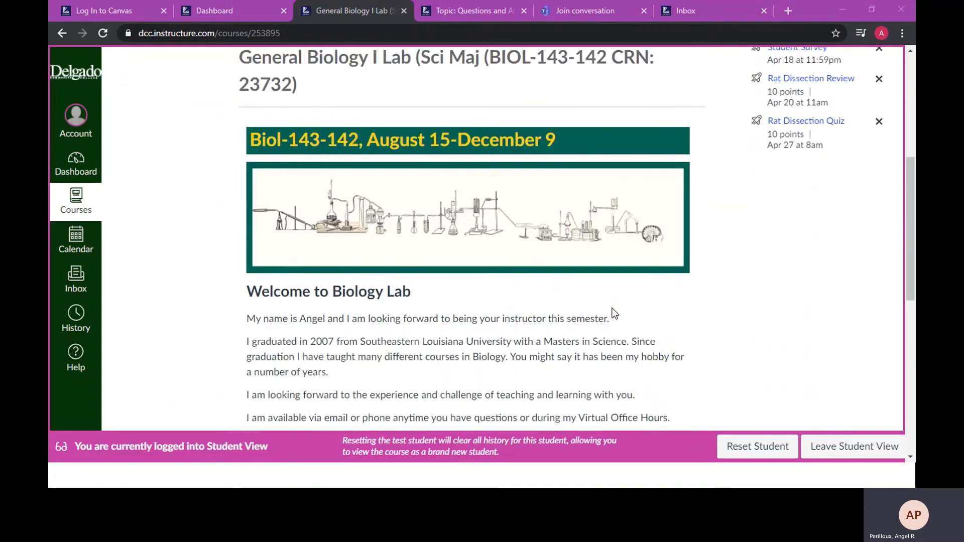
scroll("down", 3)
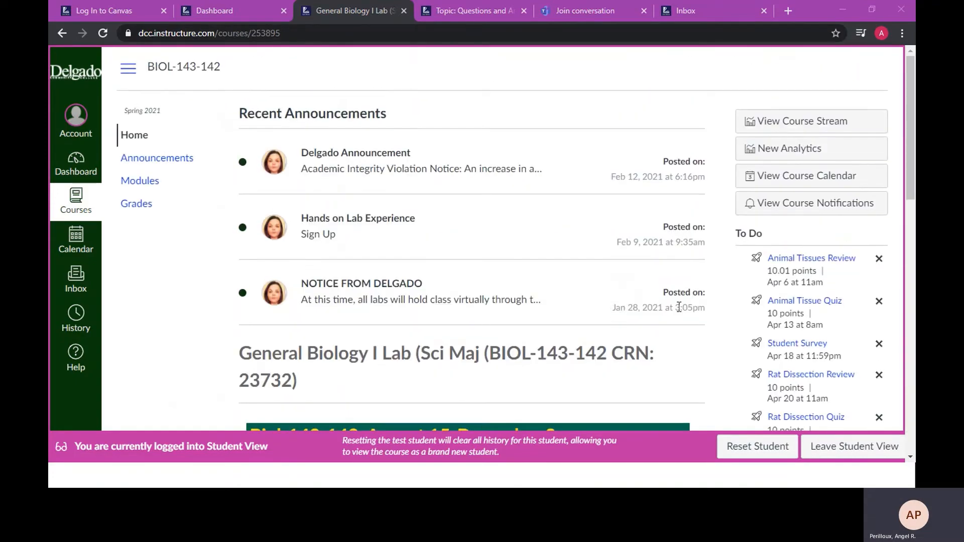
mouse_move(740, 270)
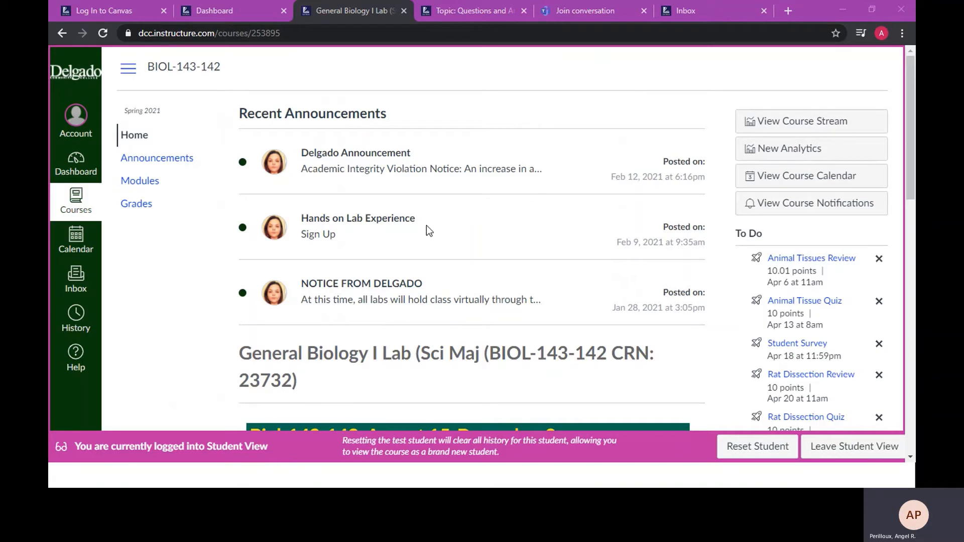
mouse_move(403, 234)
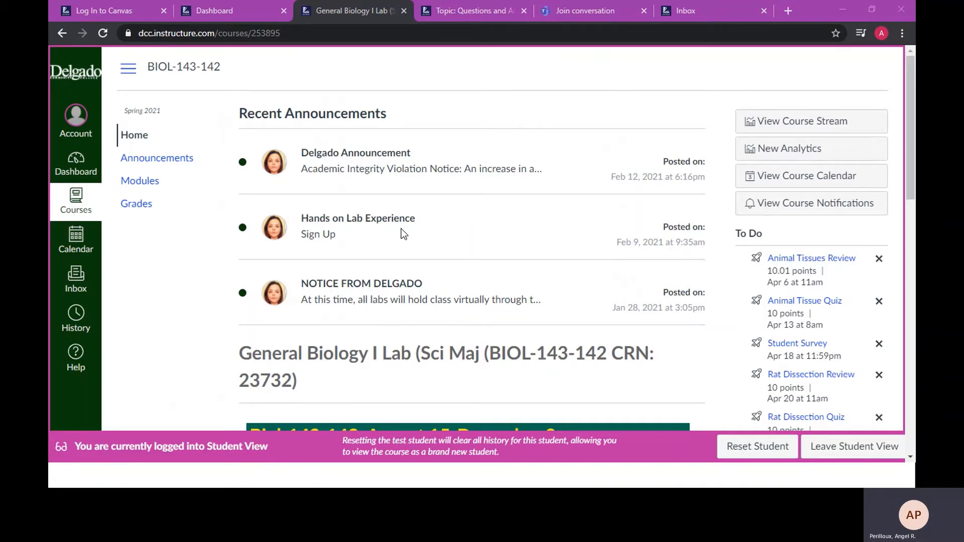
mouse_move(258, 189)
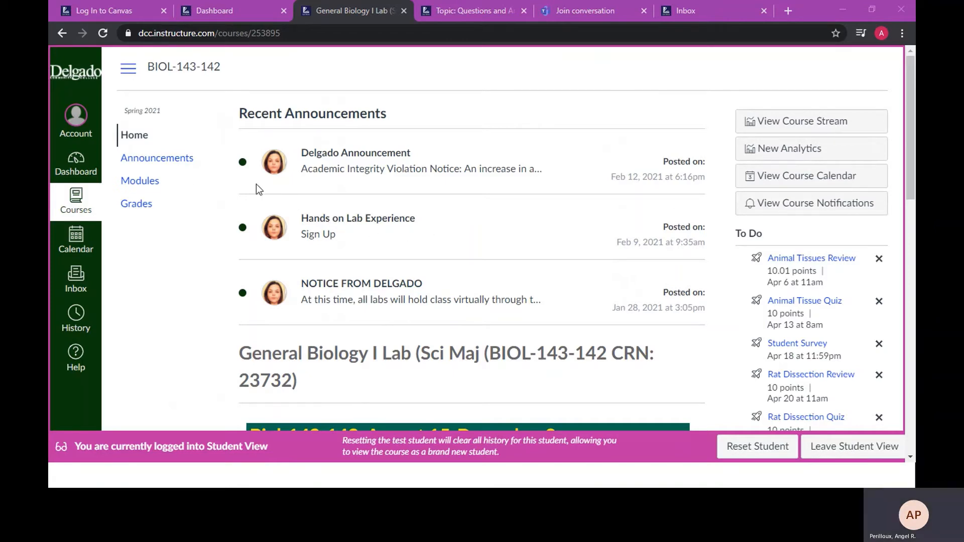
- Show the course Modules page with all modules collapsed (School Help, Office Hours, Welcome, Microscopy)
left_click(140, 179)
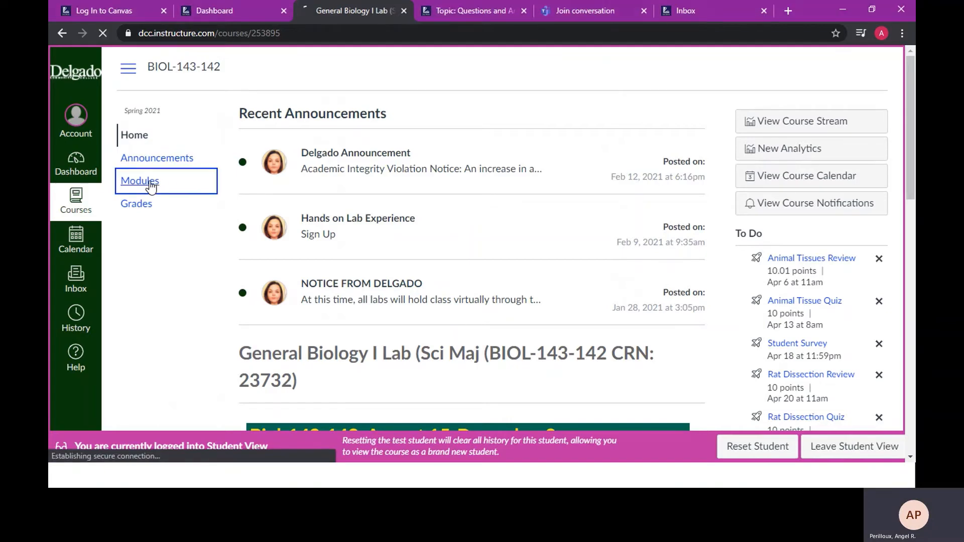
left_click(140, 180)
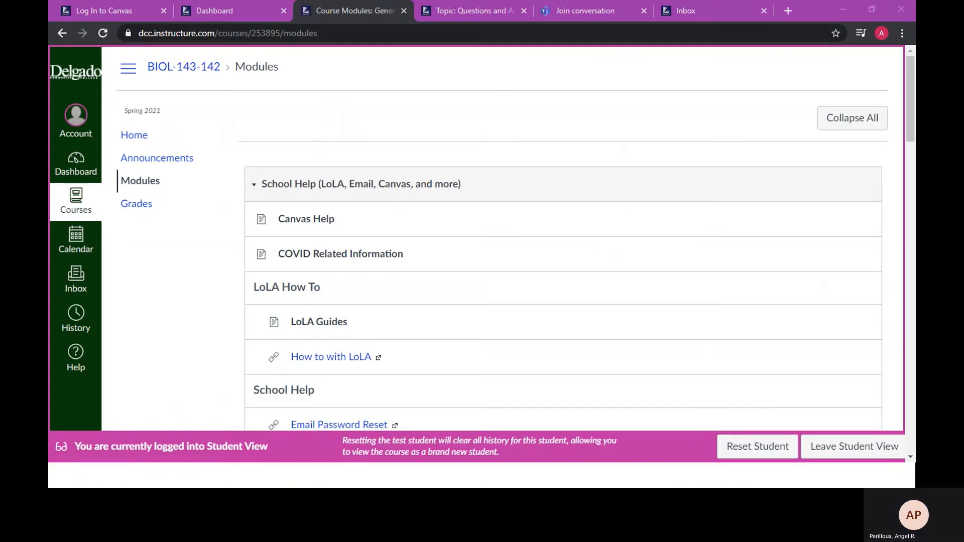
mouse_move(762, 120)
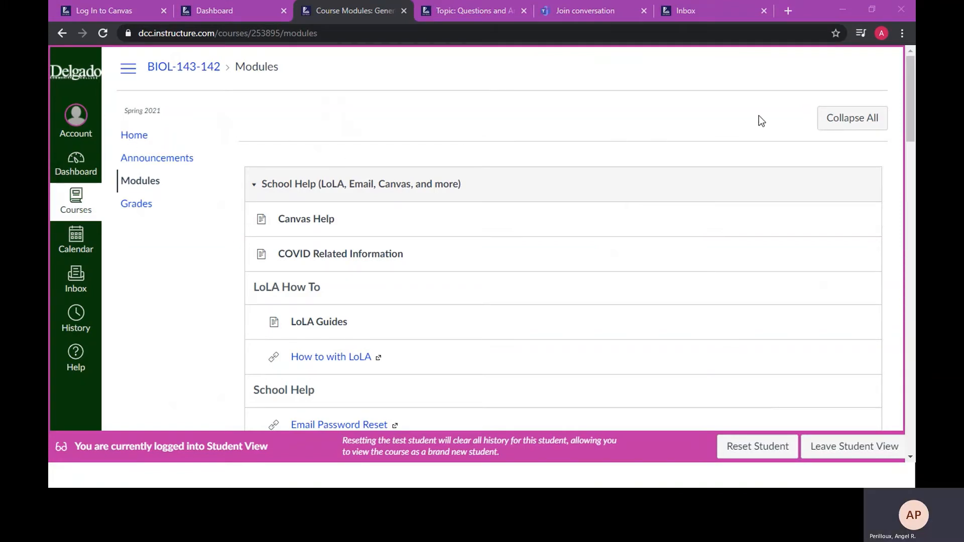
left_click(852, 118)
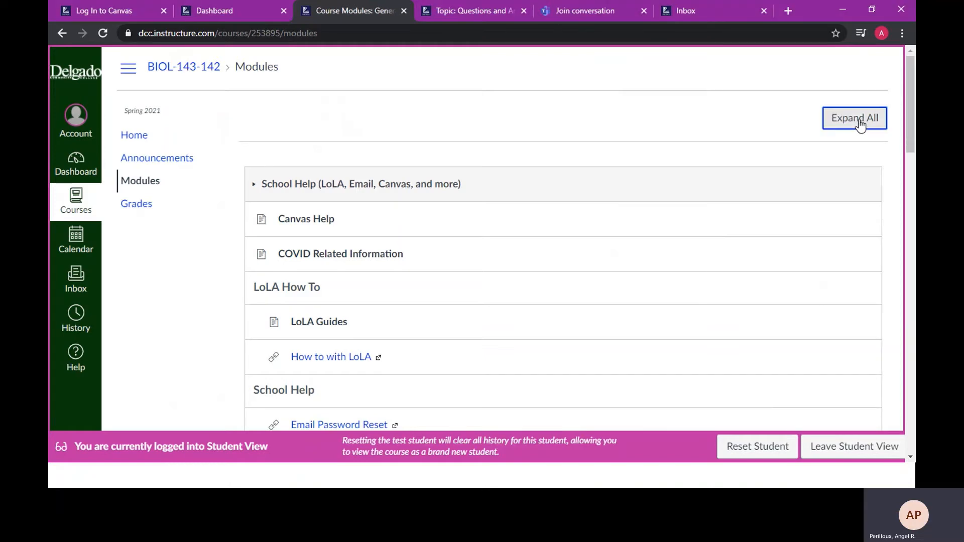
left_click(854, 118)
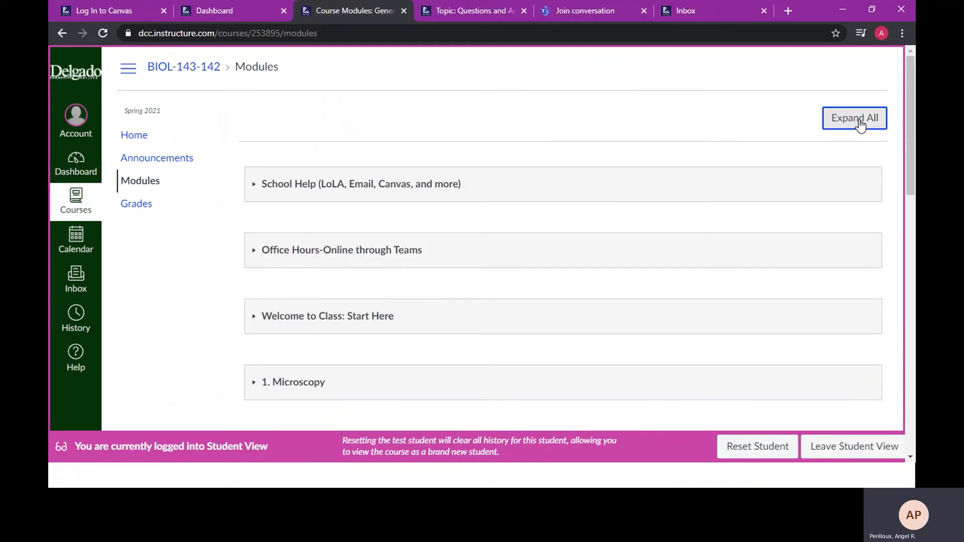
mouse_move(513, 190)
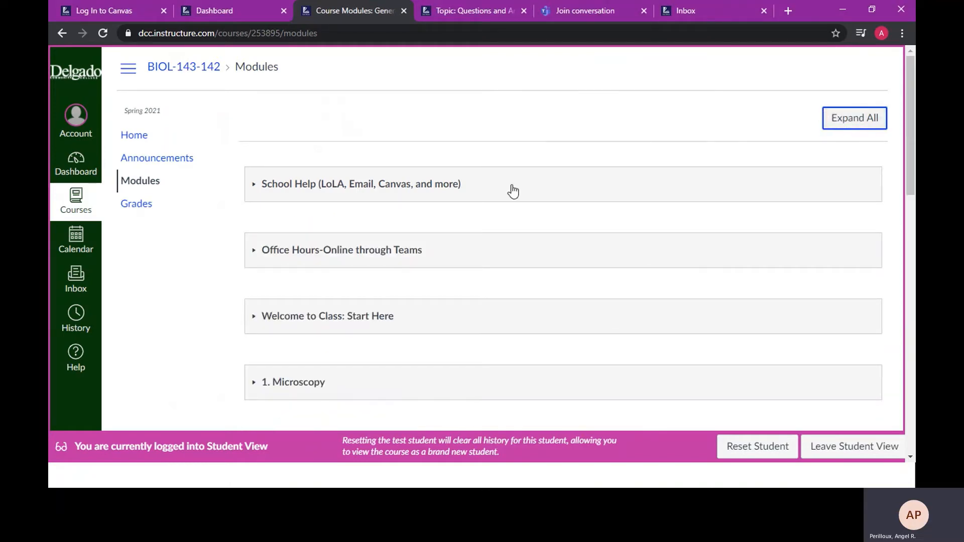
mouse_move(385, 193)
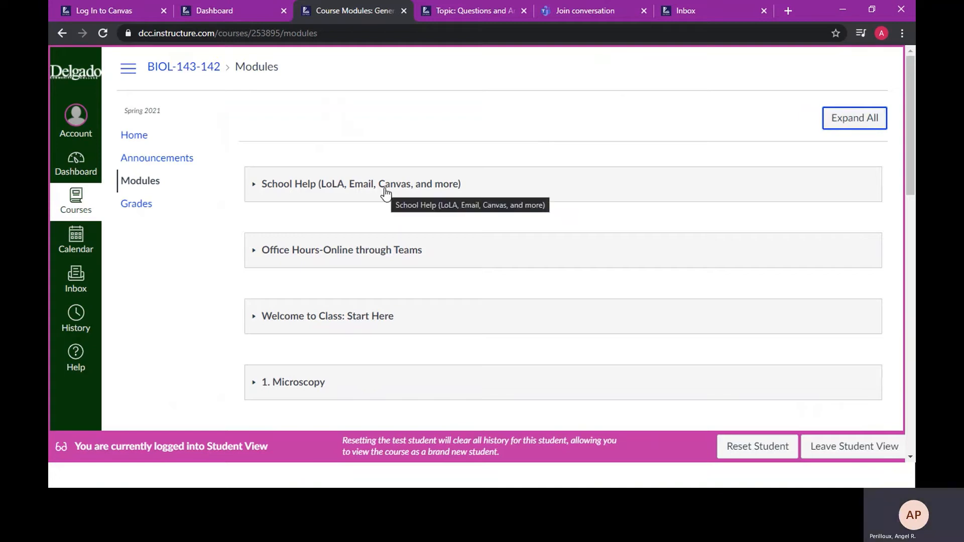
- Expand the School Help module and review its LoLA guides, help links and tutoring resources
left_click(854, 118)
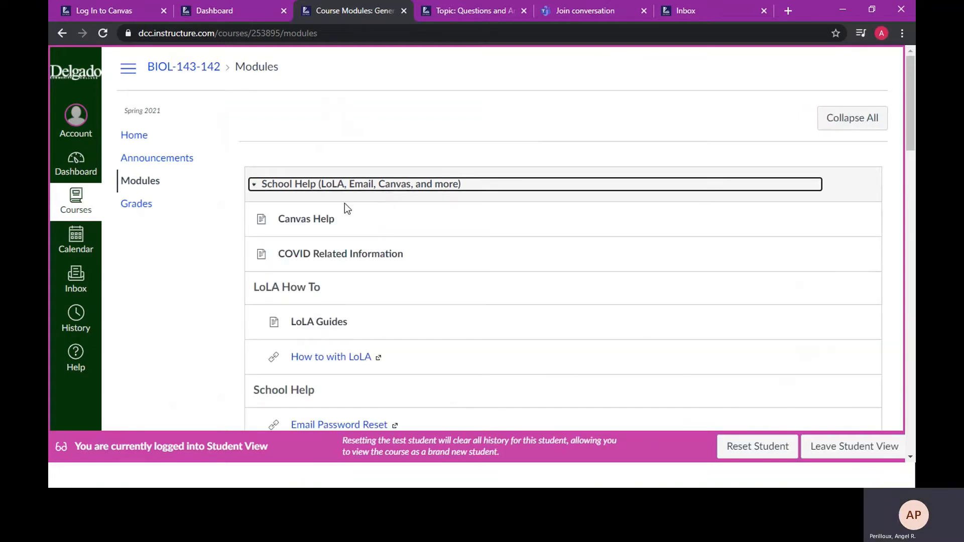
scroll("down", 3)
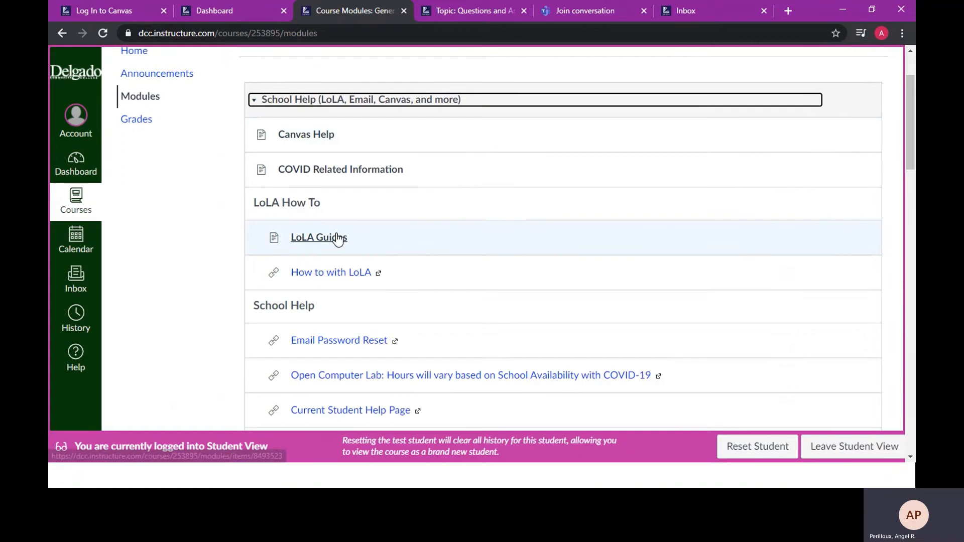
scroll("down", 3)
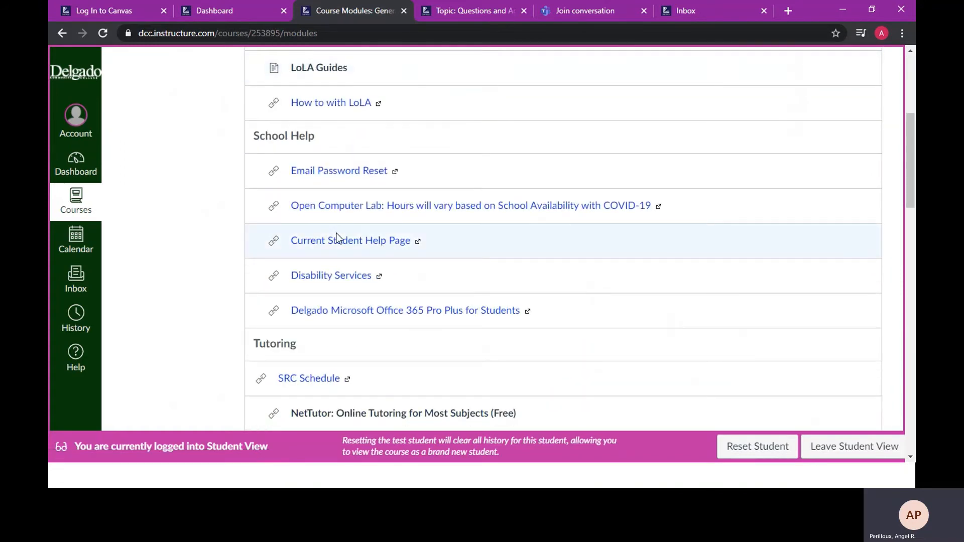
scroll("down", 3)
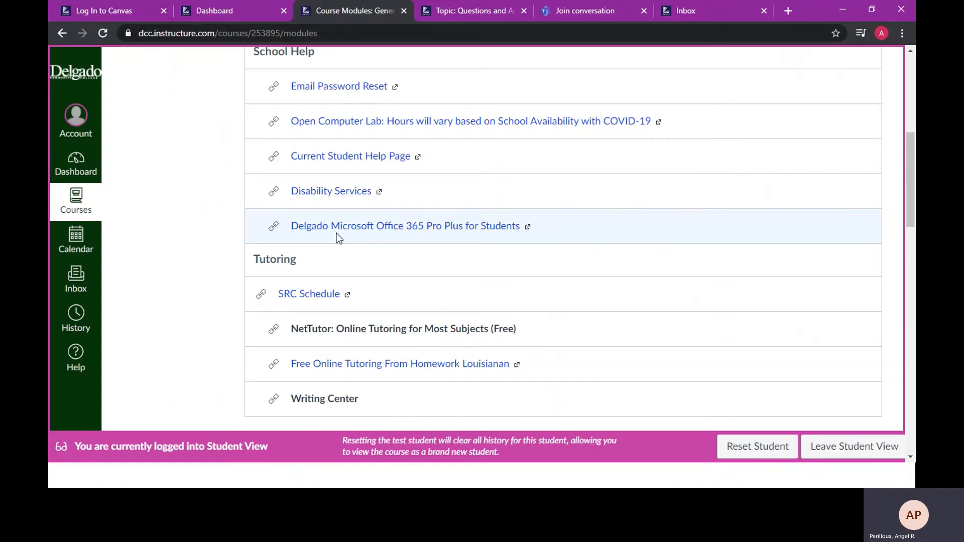
scroll("down", 3)
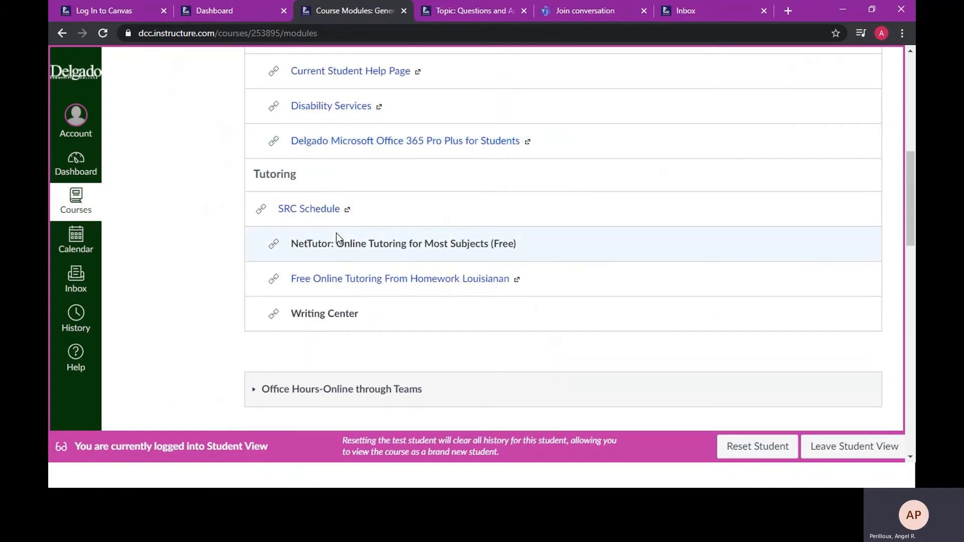
mouse_move(309, 209)
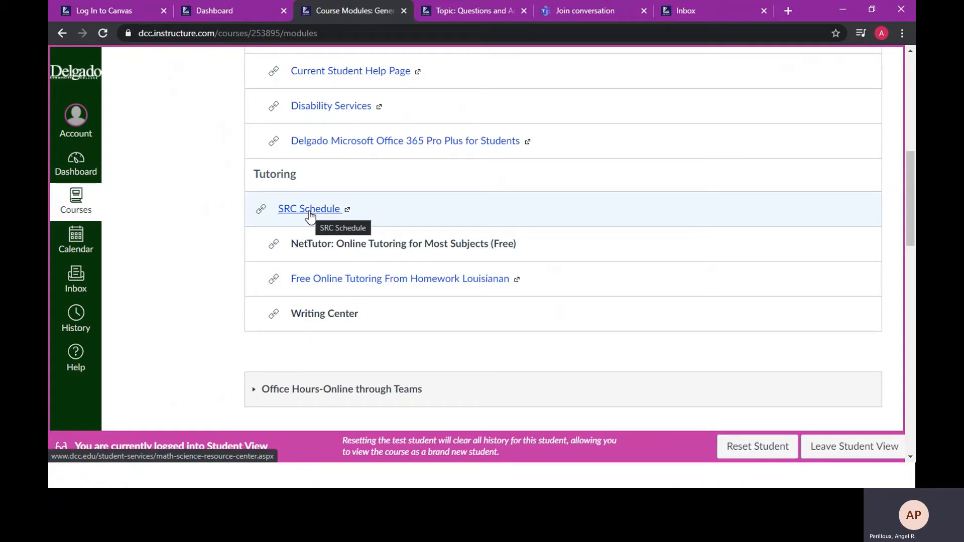
scroll("down", 3)
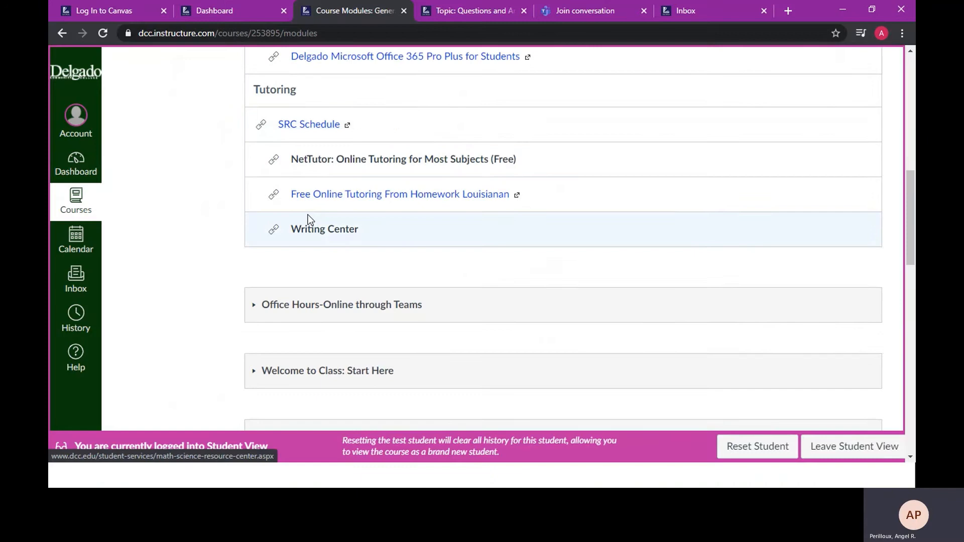
scroll("down", 3)
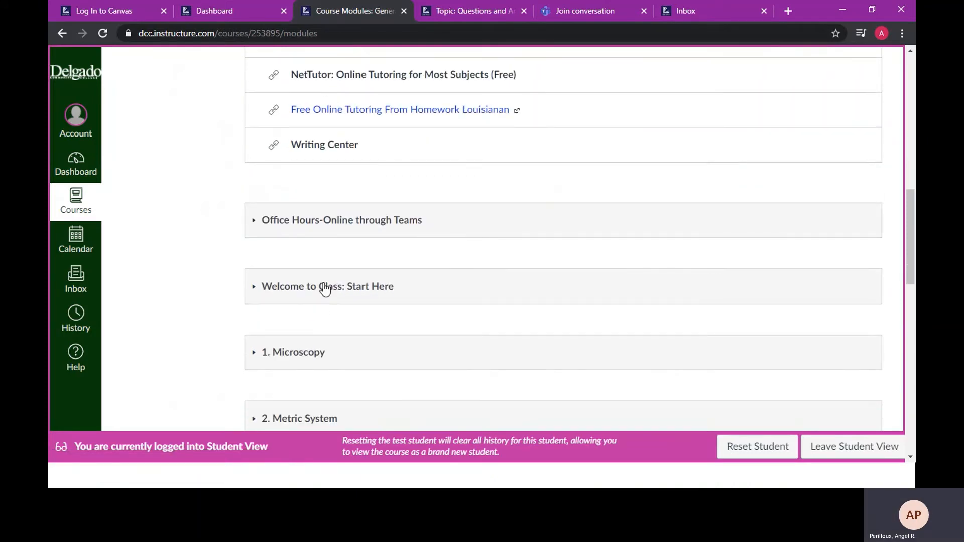
left_click(341, 220)
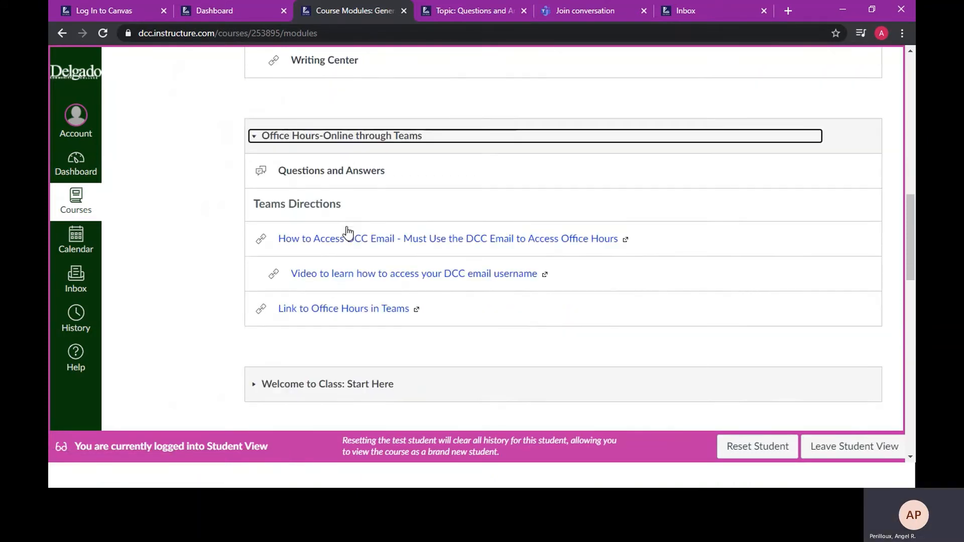
scroll("down", 3)
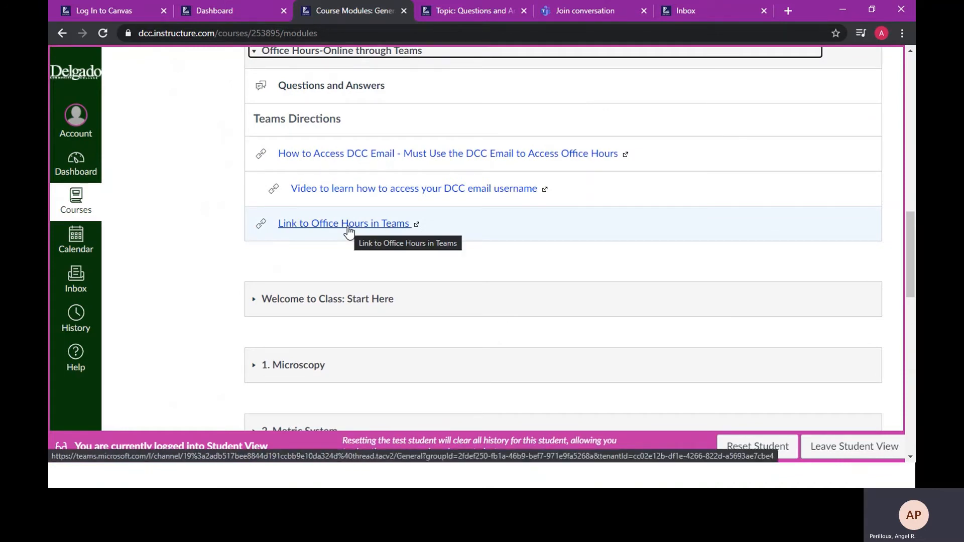
mouse_move(211, 243)
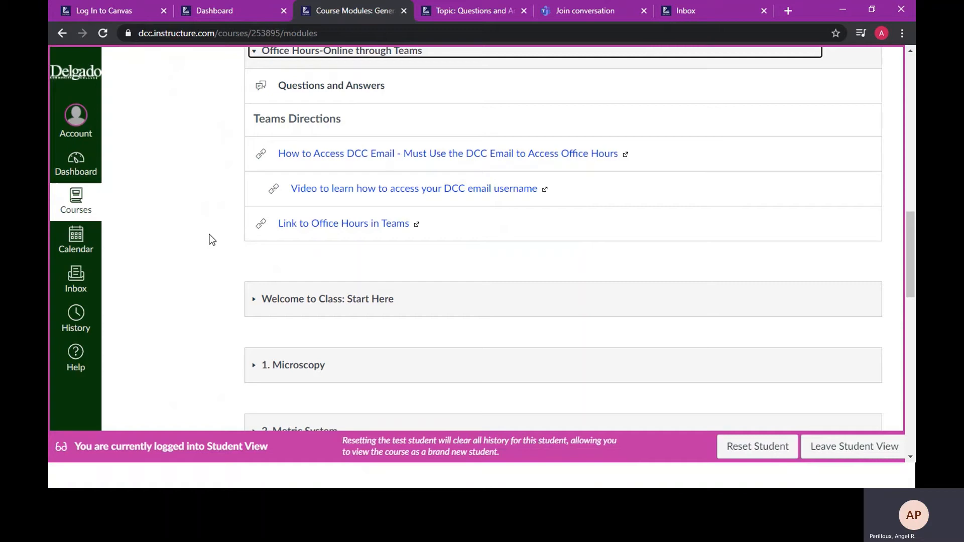
mouse_move(369, 154)
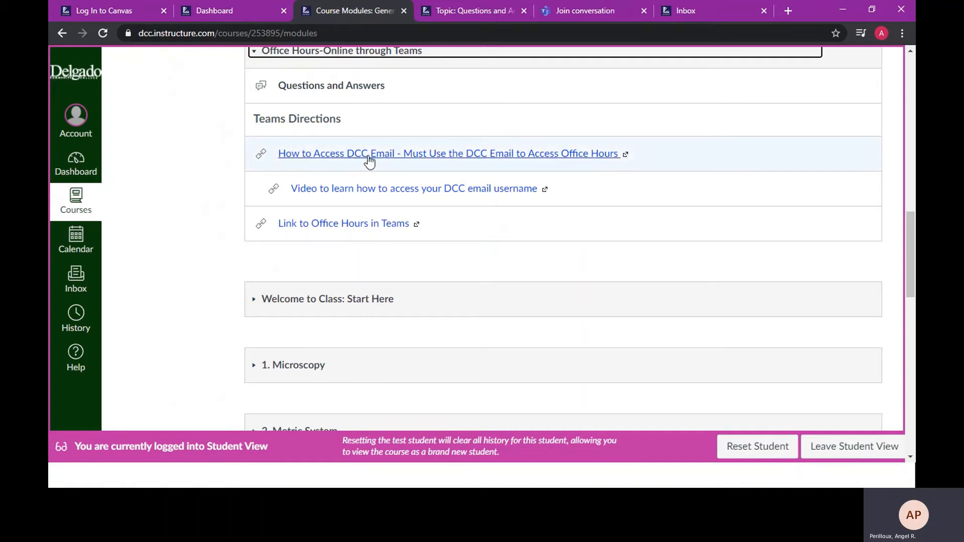
mouse_move(369, 153)
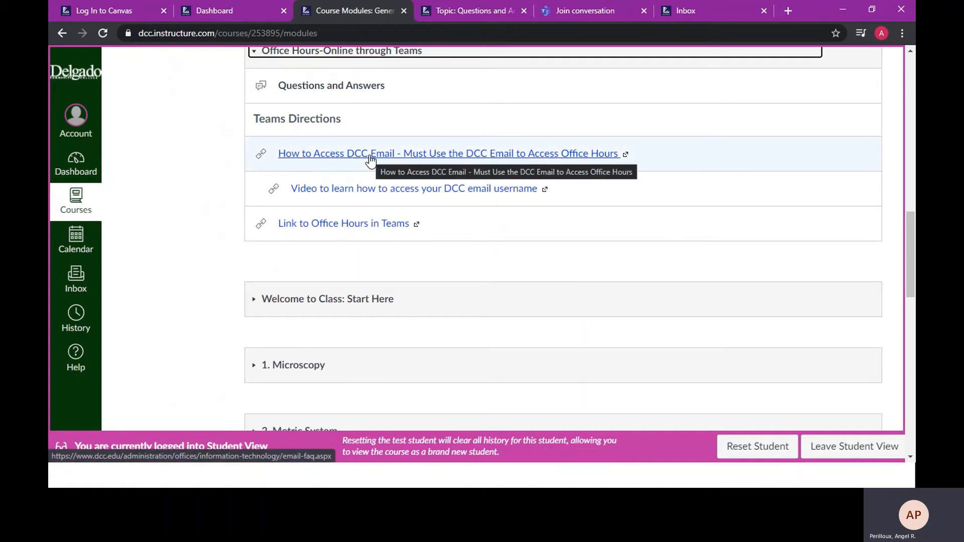
mouse_move(210, 253)
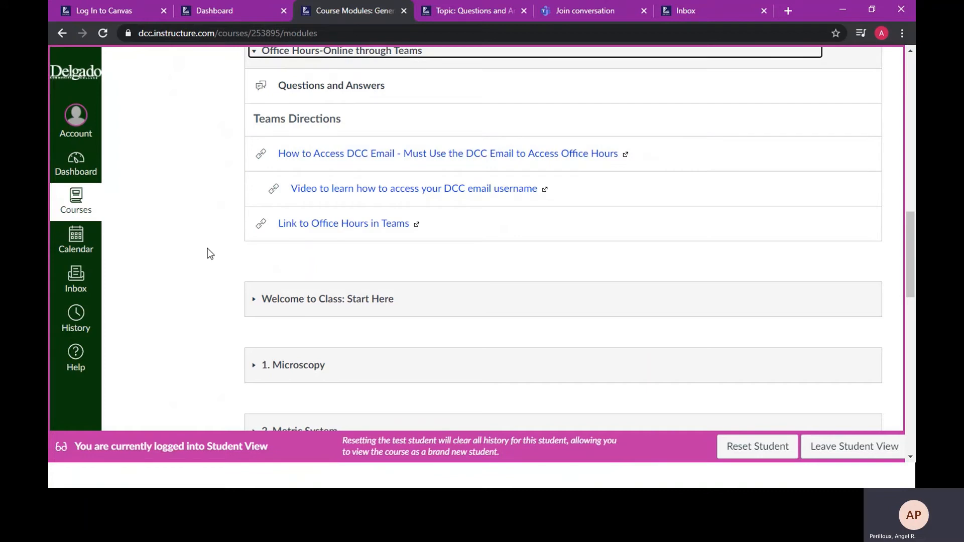
mouse_move(343, 223)
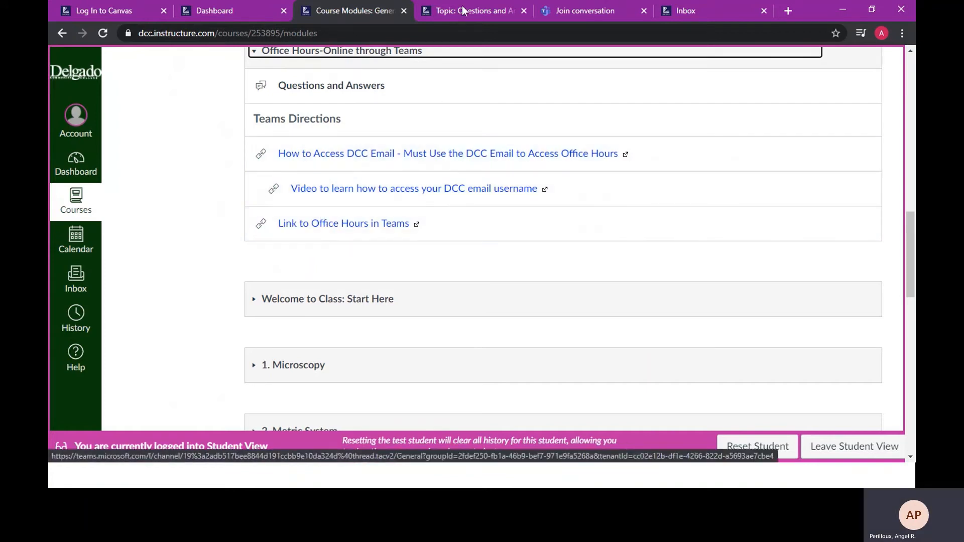
- Launch the Office Hours link into the Microsoft Teams join page
left_click(343, 223)
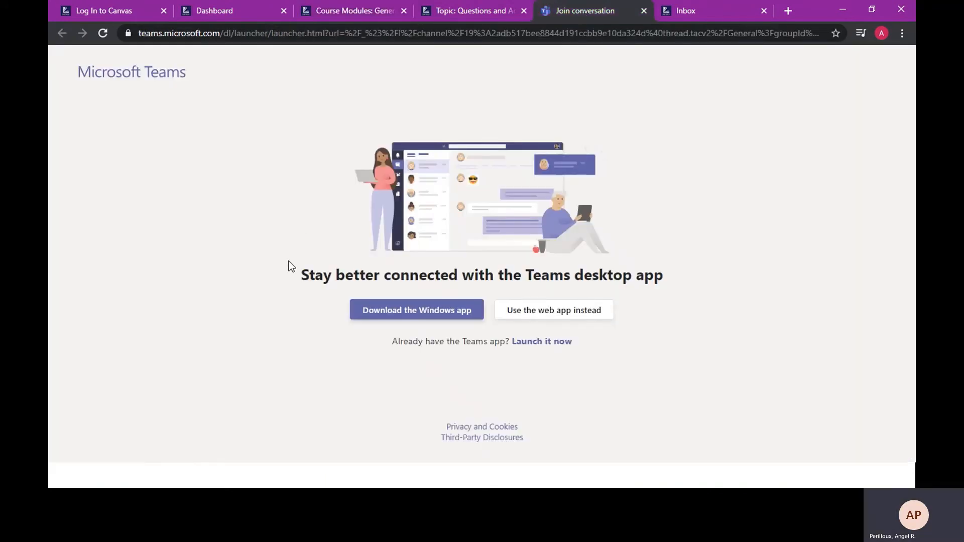
mouse_move(503, 372)
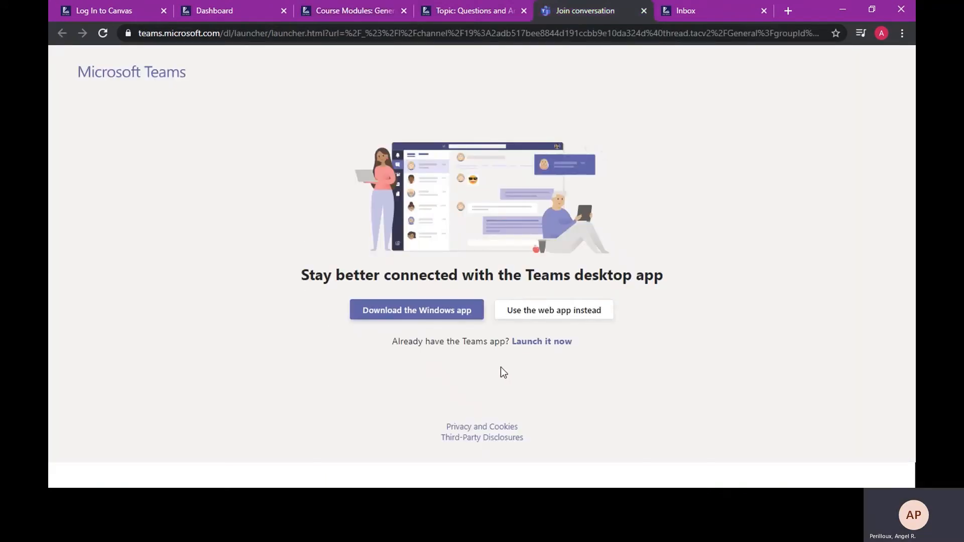
mouse_move(535, 310)
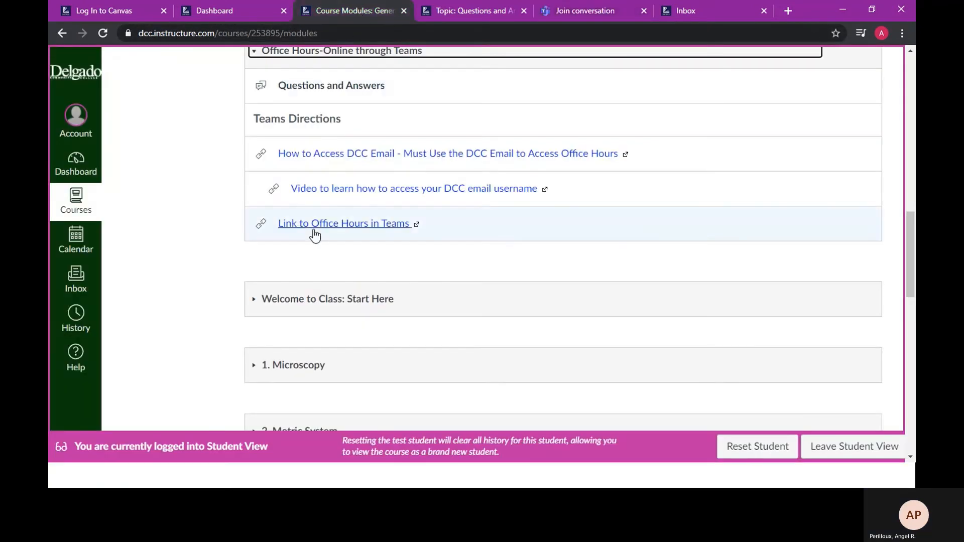
mouse_move(336, 301)
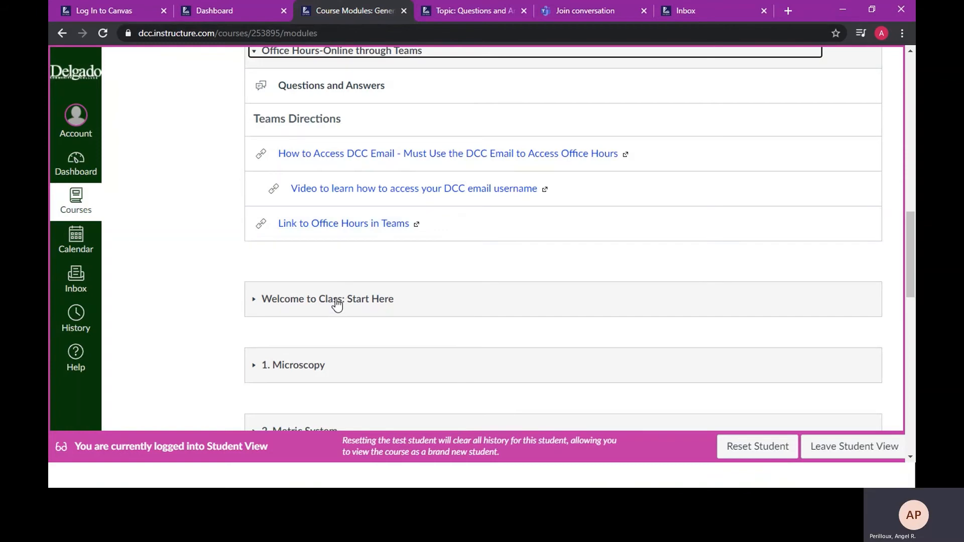
mouse_move(333, 301)
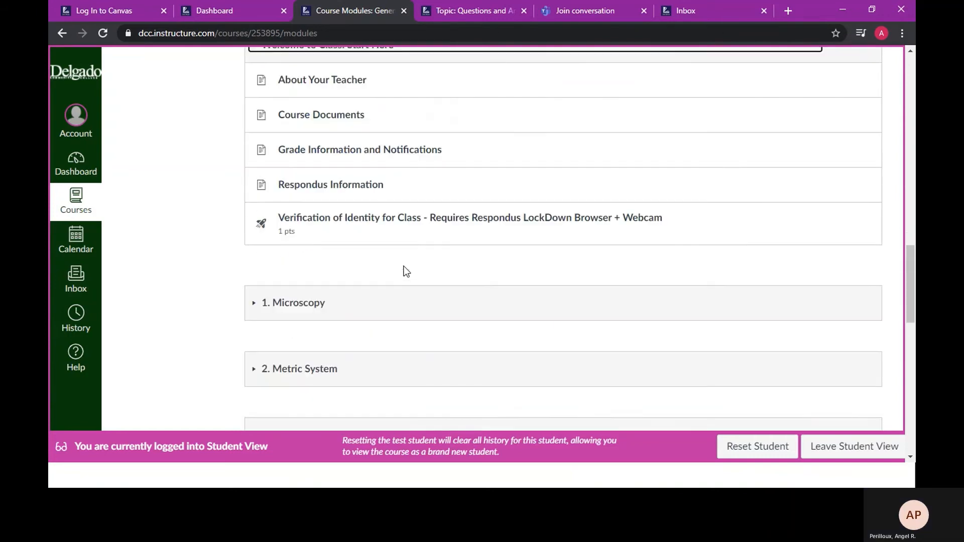
scroll("up", 3)
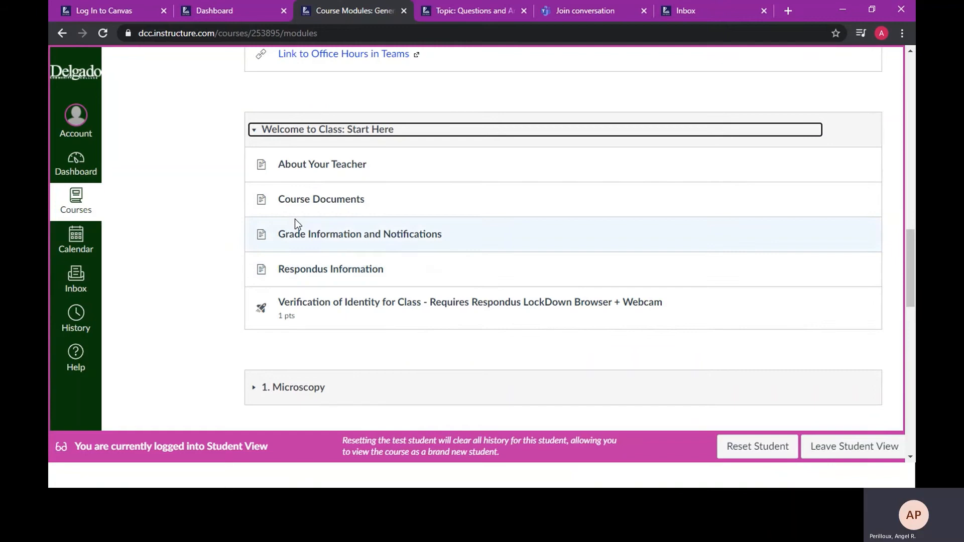
mouse_move(321, 164)
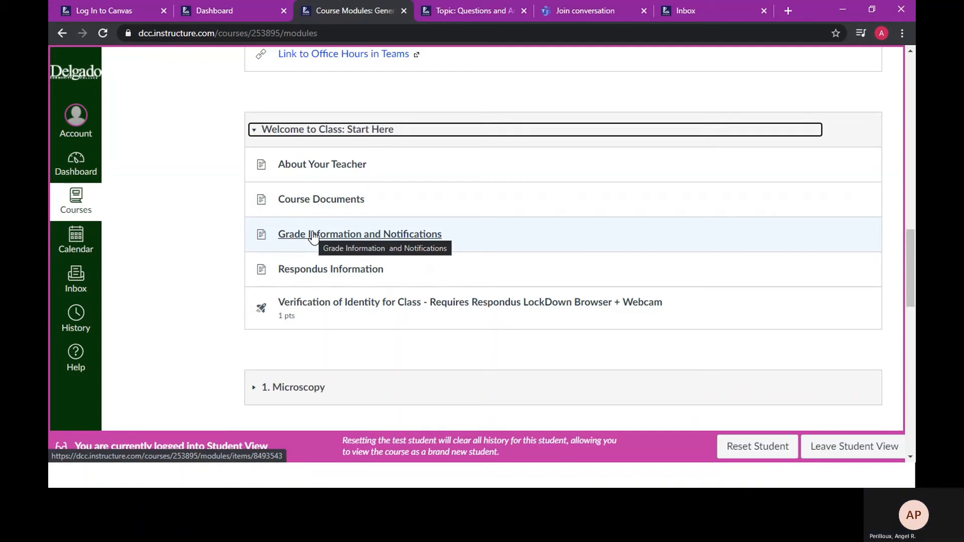
mouse_move(291, 198)
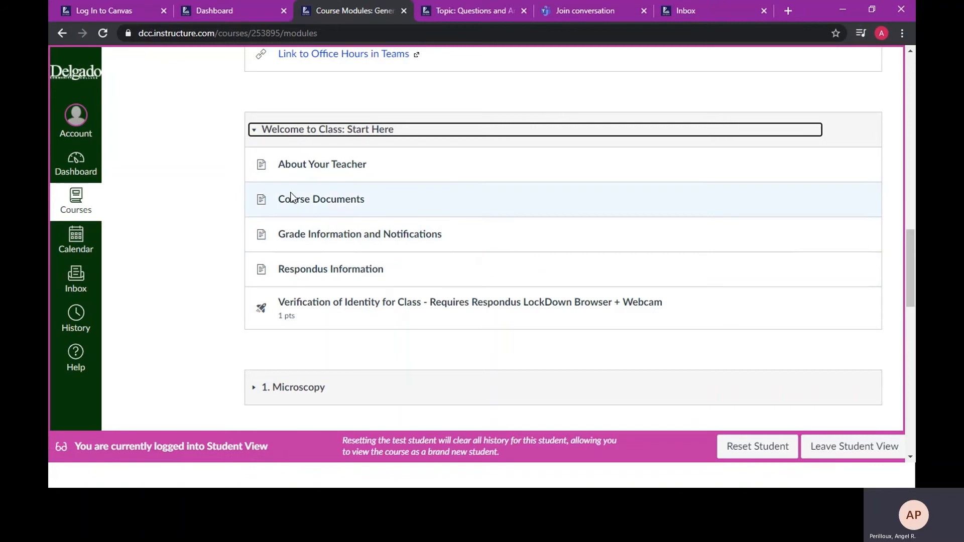
mouse_move(295, 202)
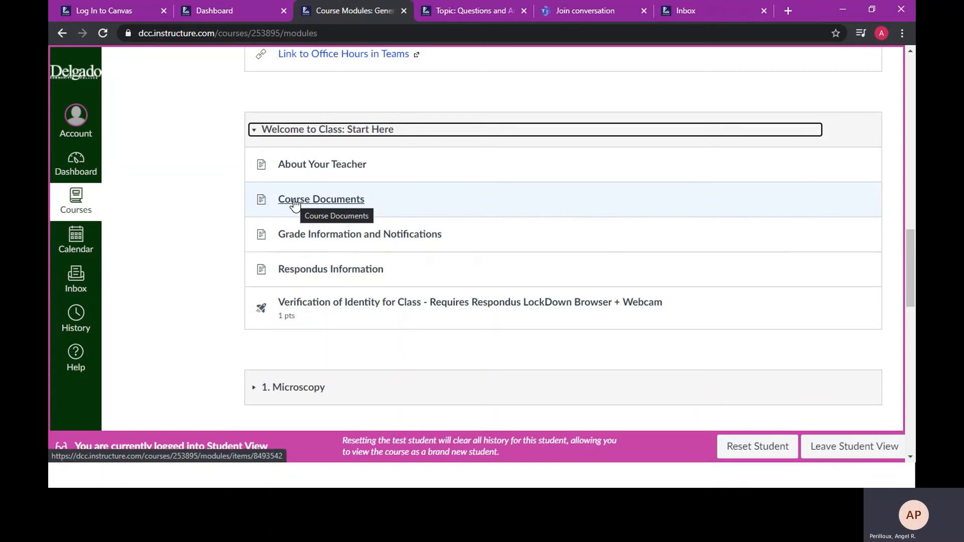
mouse_move(321, 199)
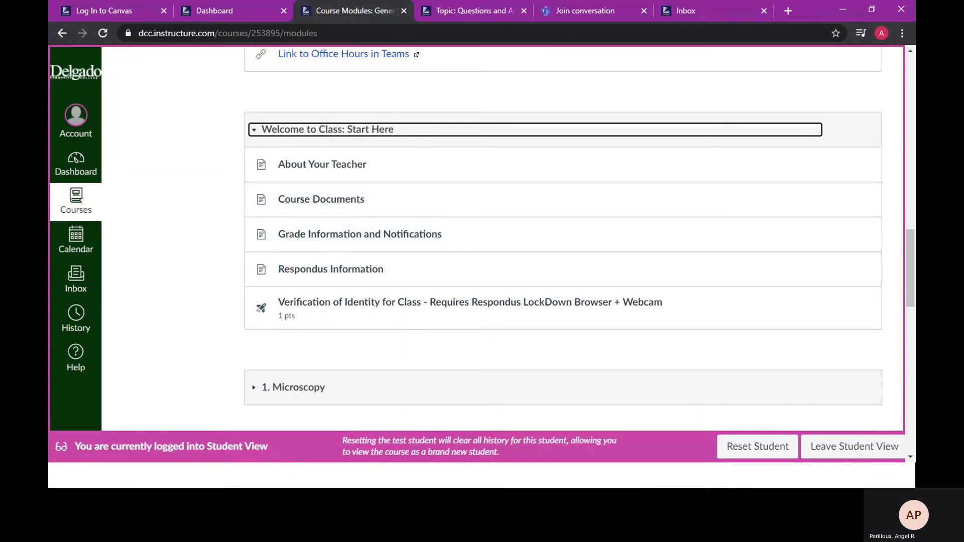
mouse_move(529, 220)
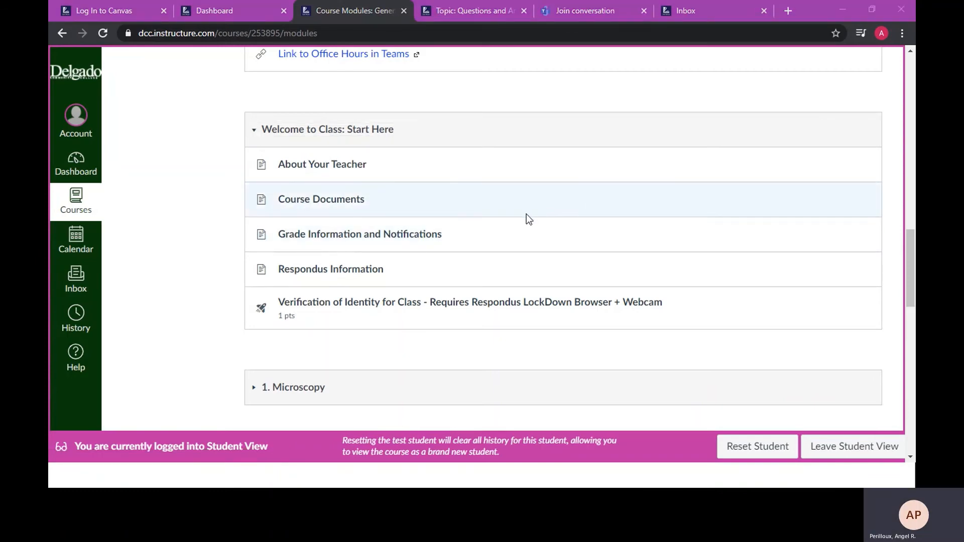
mouse_move(328, 307)
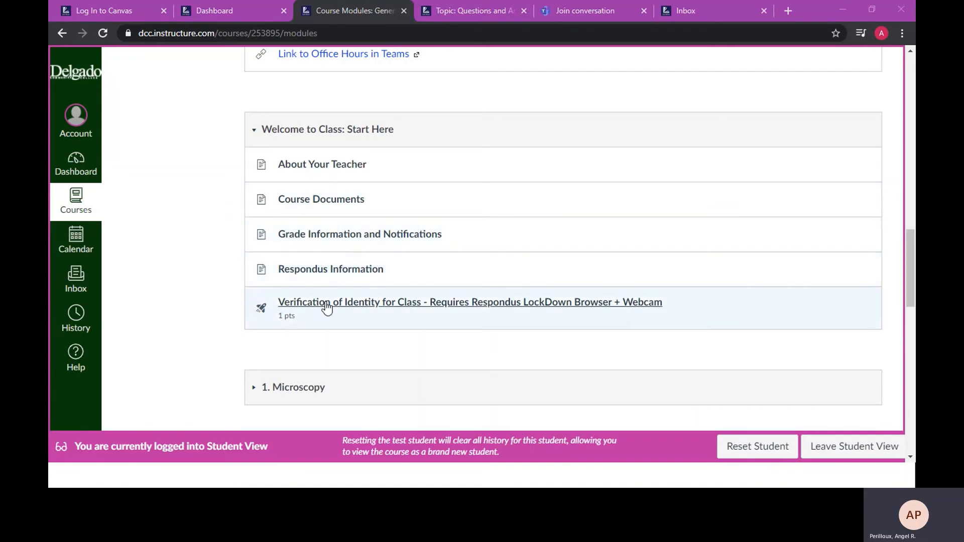
mouse_move(325, 305)
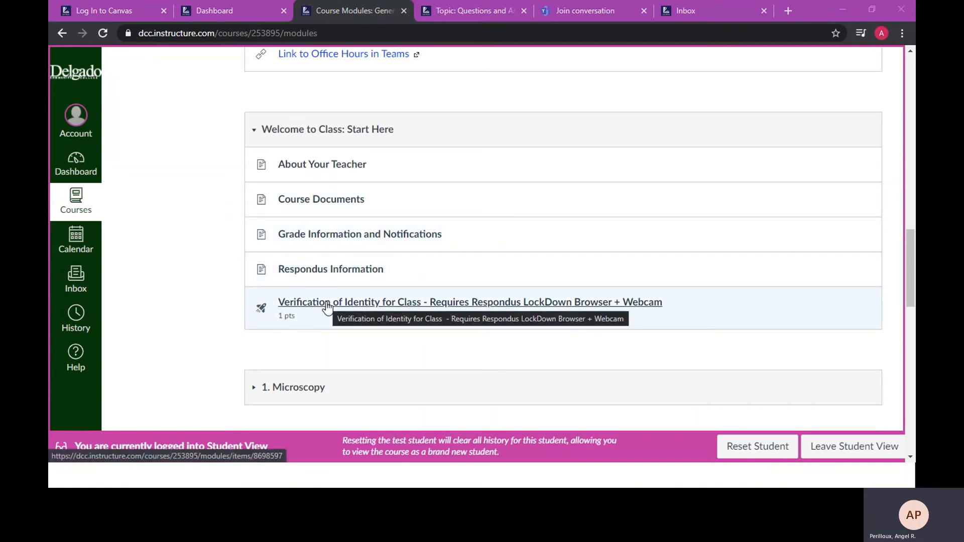
mouse_move(225, 313)
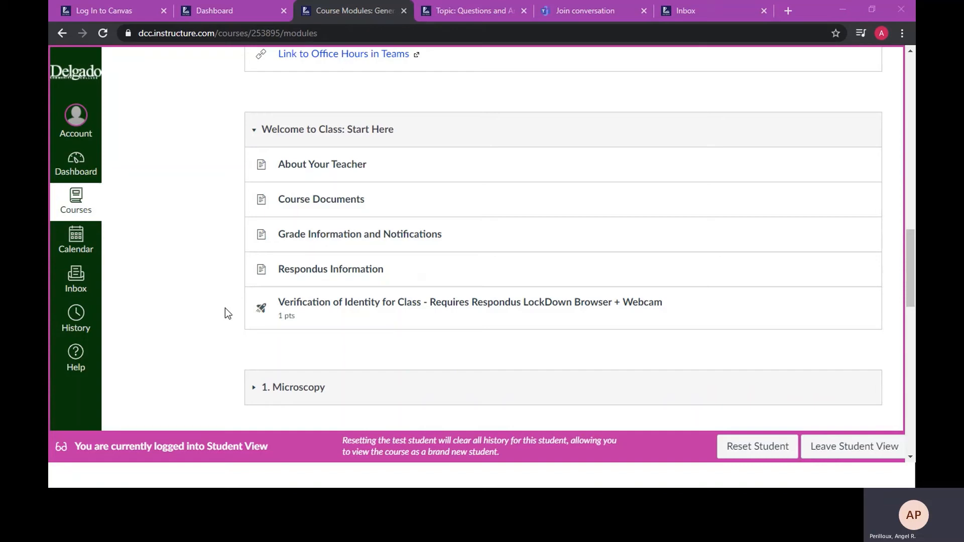
mouse_move(331, 269)
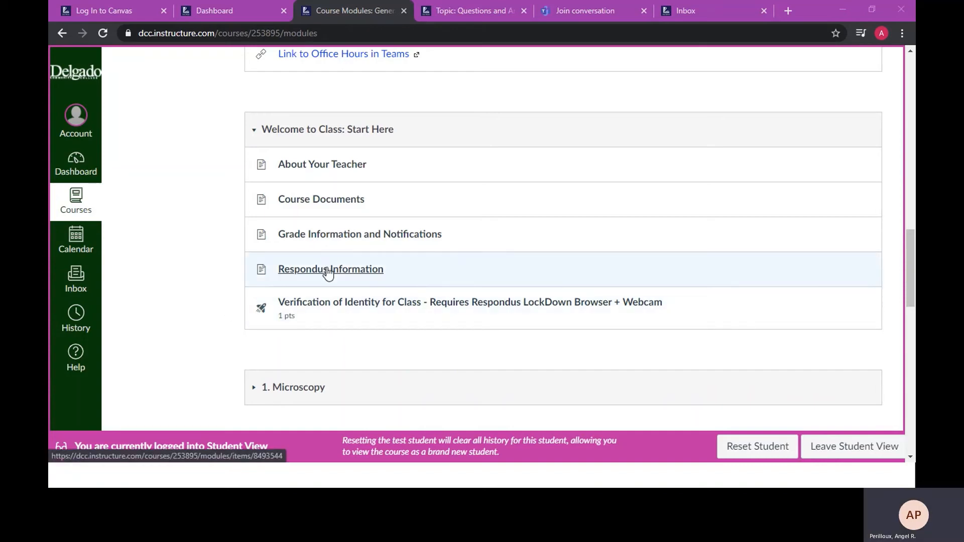
mouse_move(330, 269)
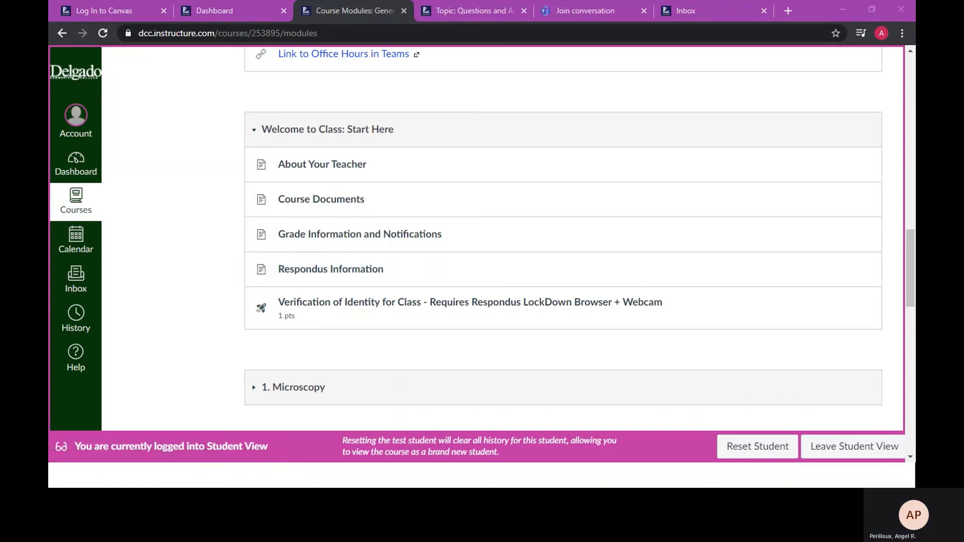
mouse_move(228, 240)
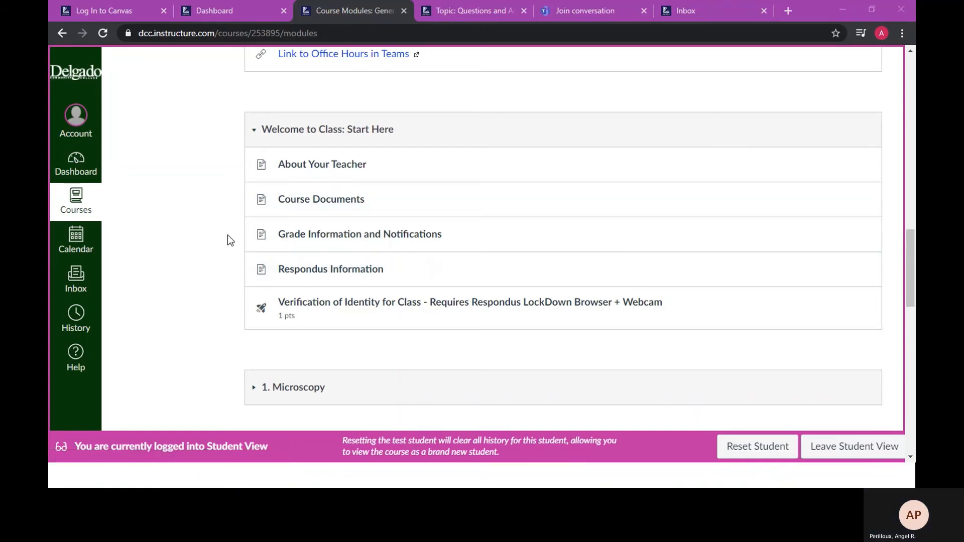
mouse_move(261, 295)
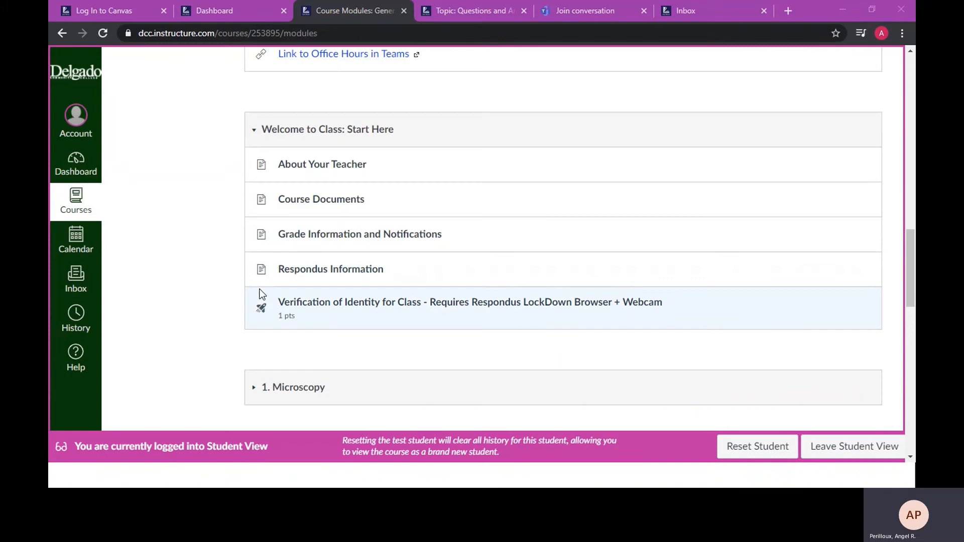
- Scroll the Modules page to the Office Hours module's Questions and Answers discussion
scroll("up", 3)
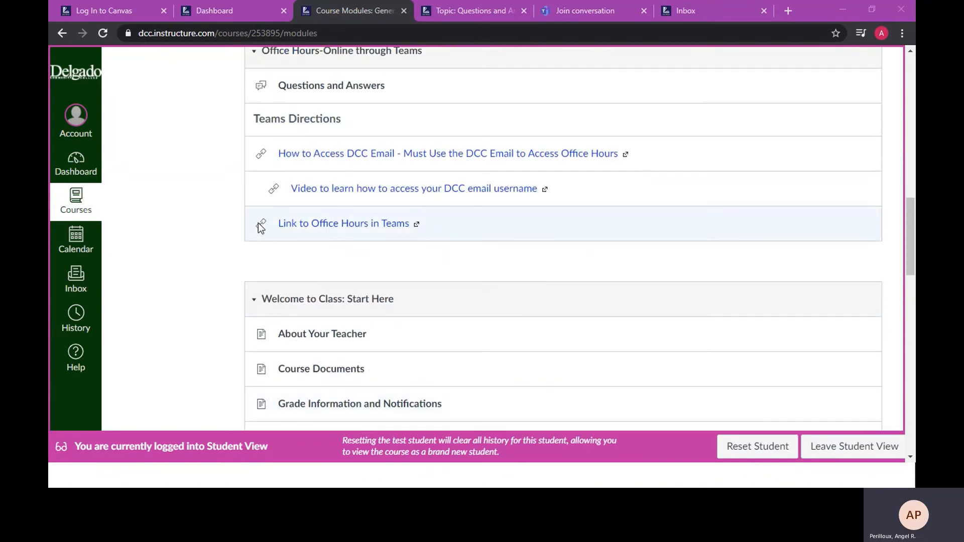
mouse_move(272, 192)
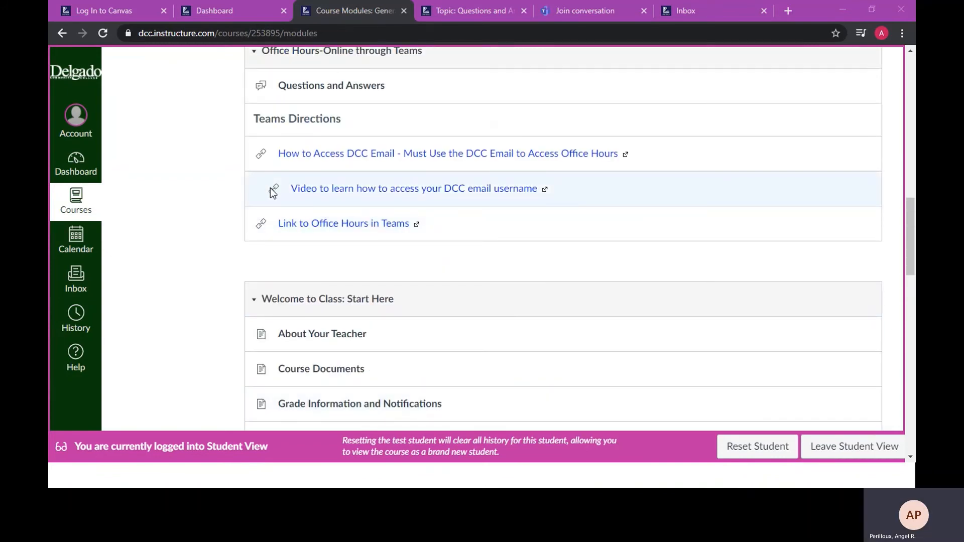
mouse_move(274, 191)
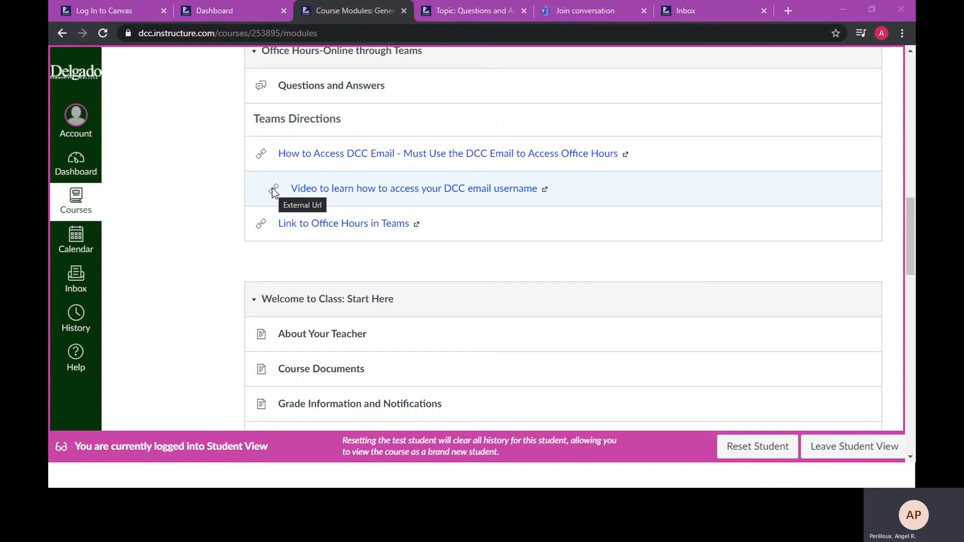
mouse_move(262, 334)
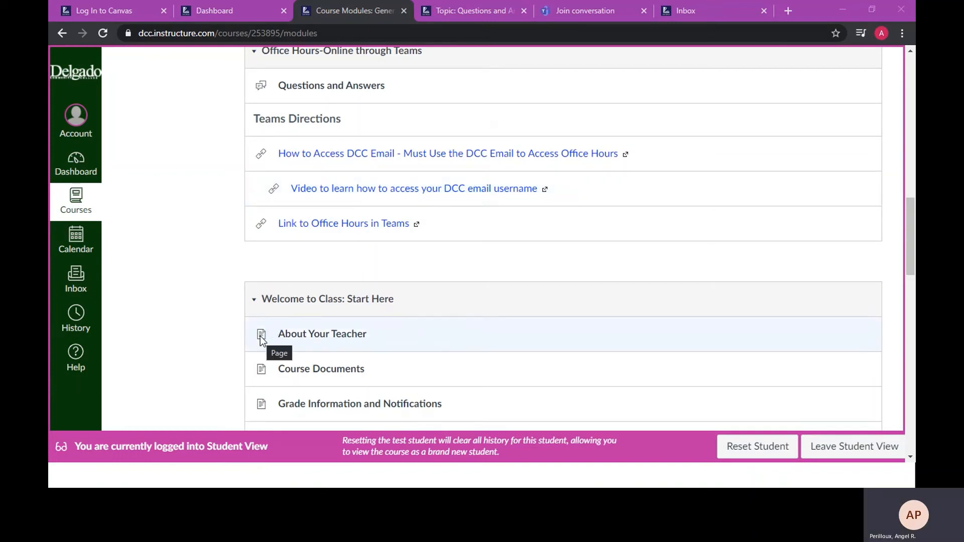
scroll("down", 3)
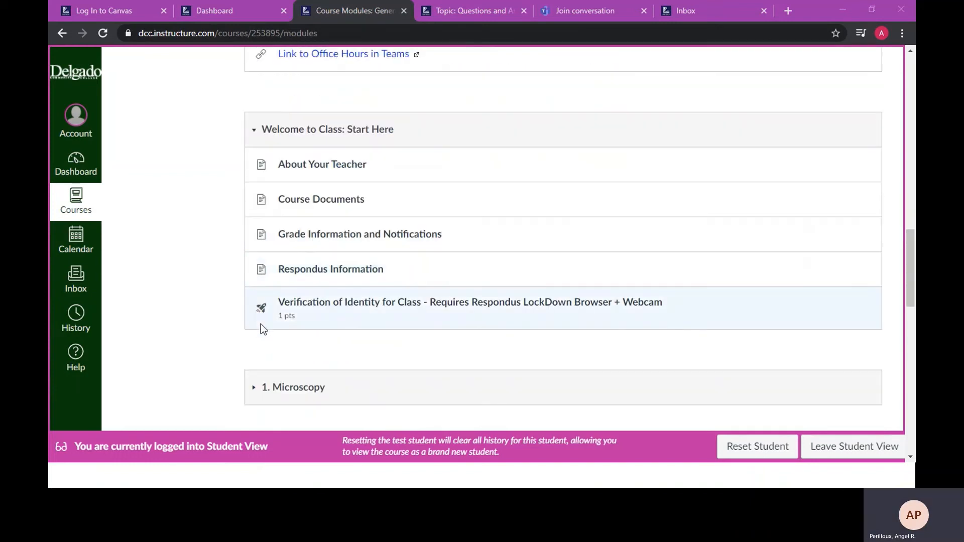
mouse_move(261, 307)
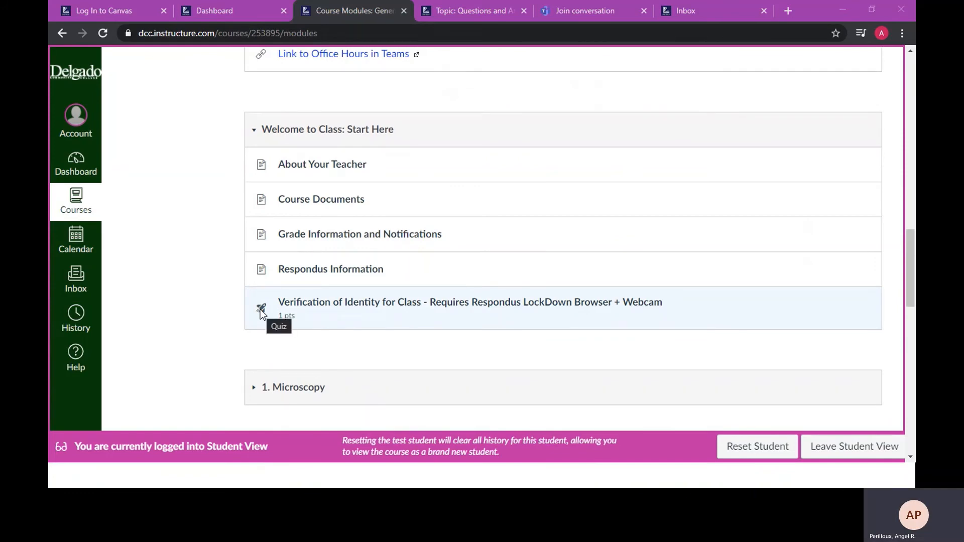
scroll("up", 3)
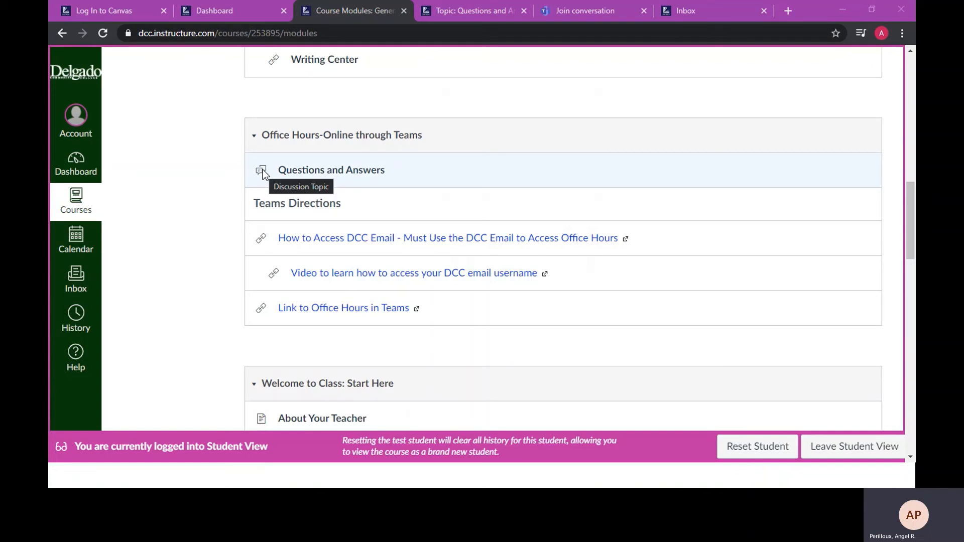
mouse_move(330, 170)
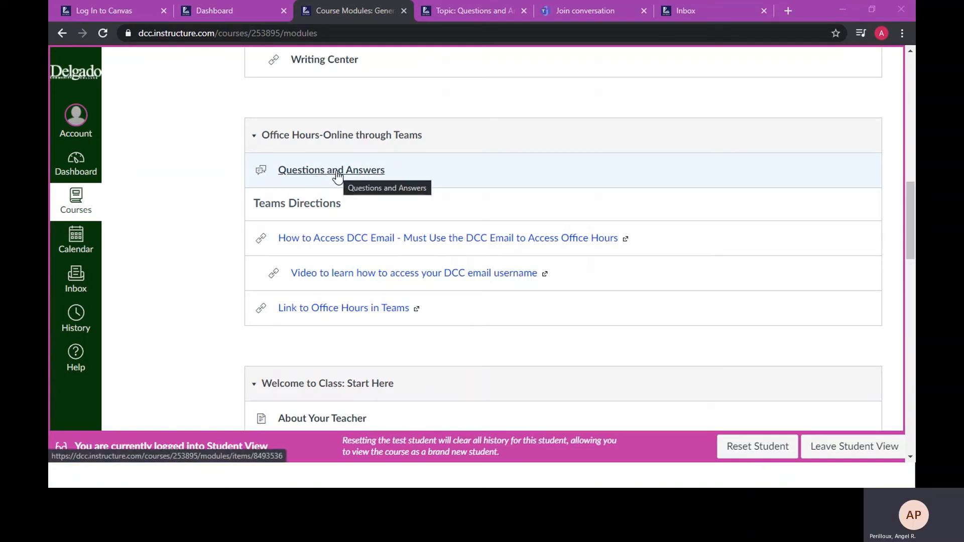
- Post a reply reading 'practice' in the Questions and Answers discussion
left_click(331, 169)
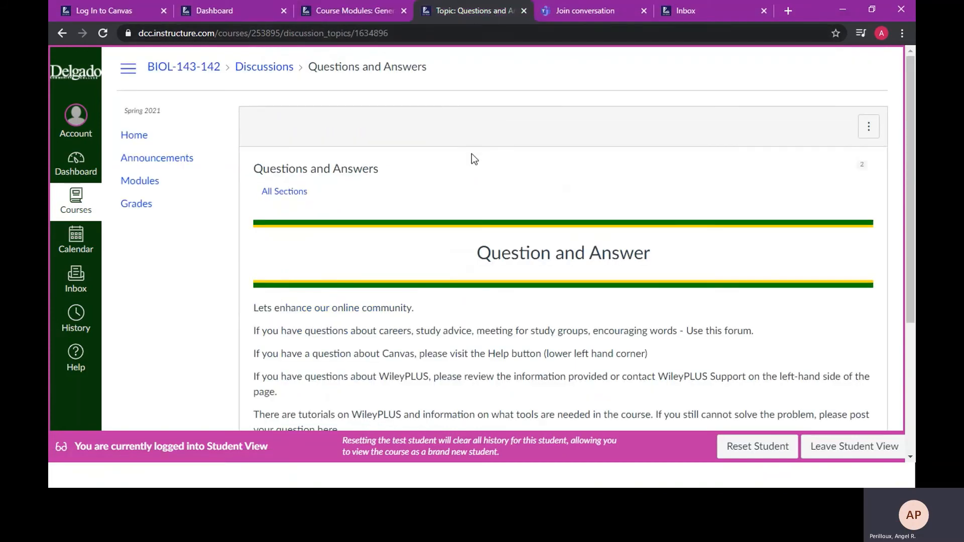
scroll("down", 3)
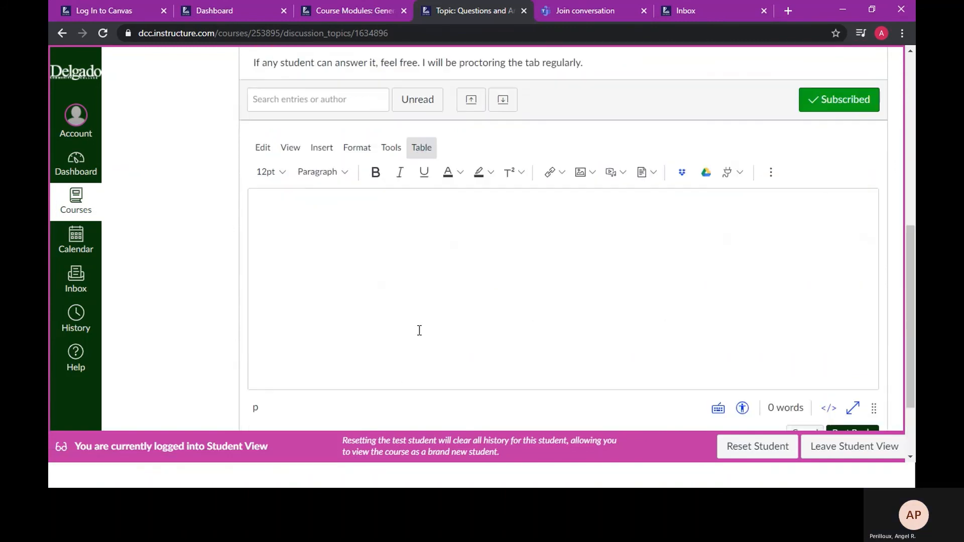
type("pr")
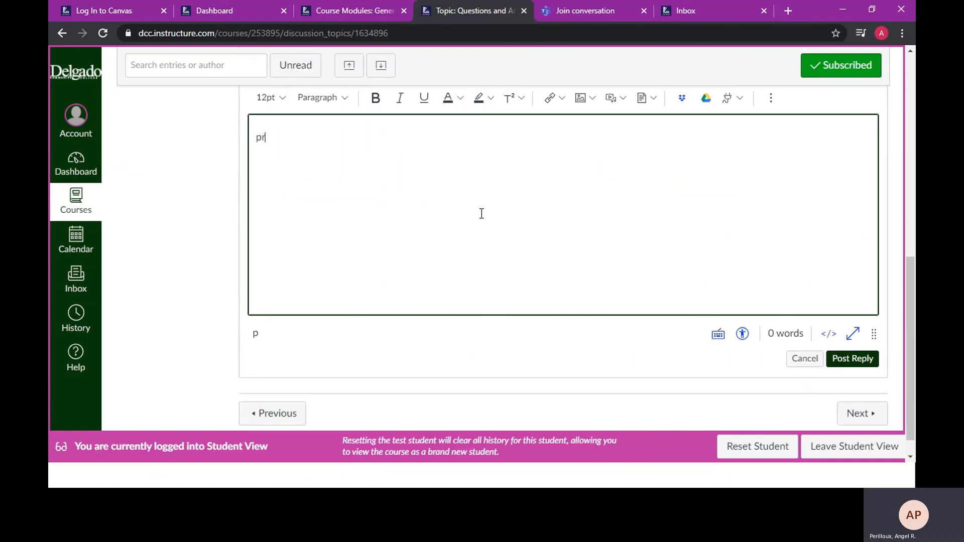
type("actoive")
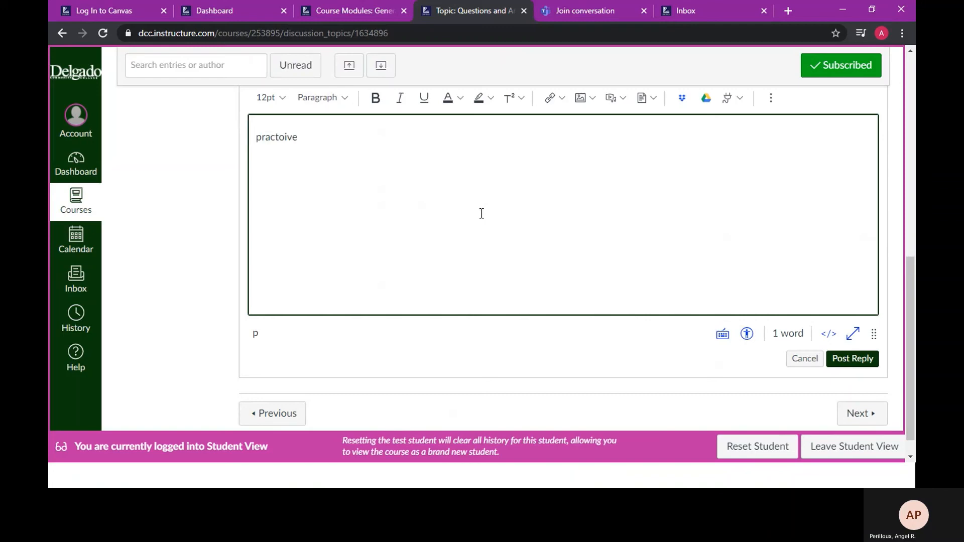
type("practice")
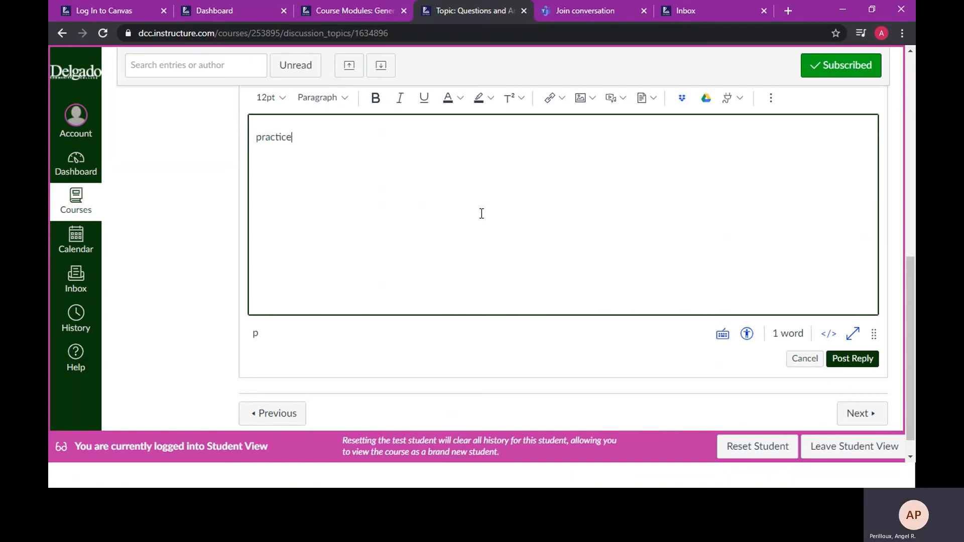
mouse_move(853, 358)
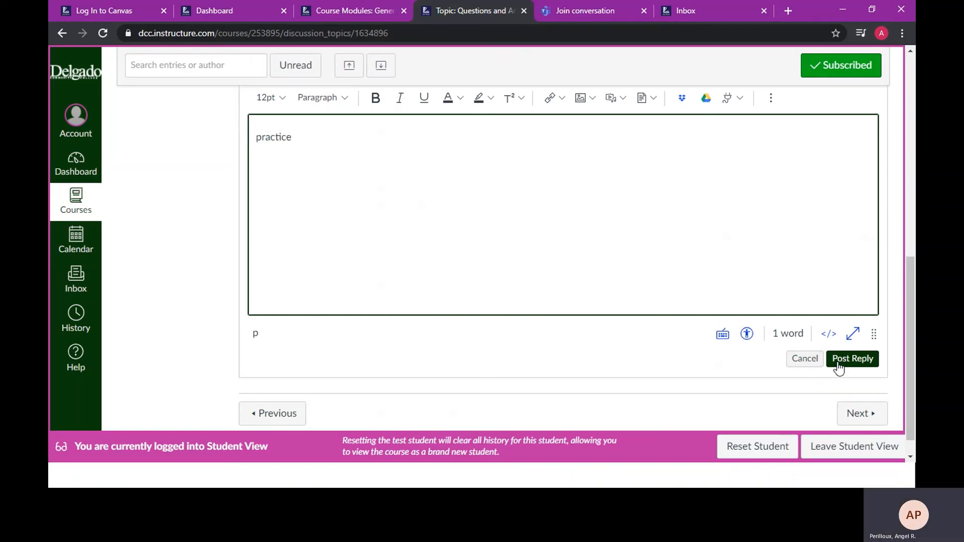
left_click(852, 358)
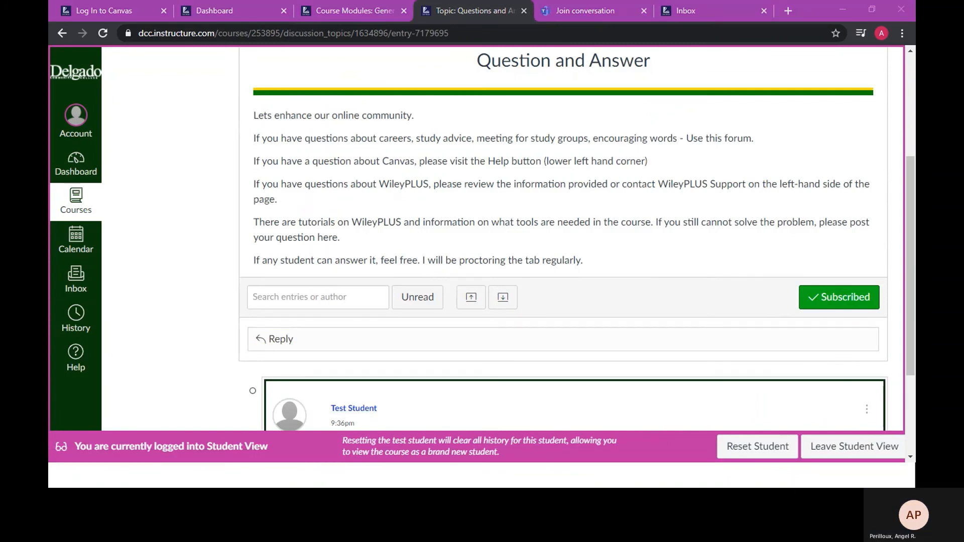
- Back on Course Modules, browse the Microscopy module's videos, worksheet, notes, review and quiz
left_click(350, 10)
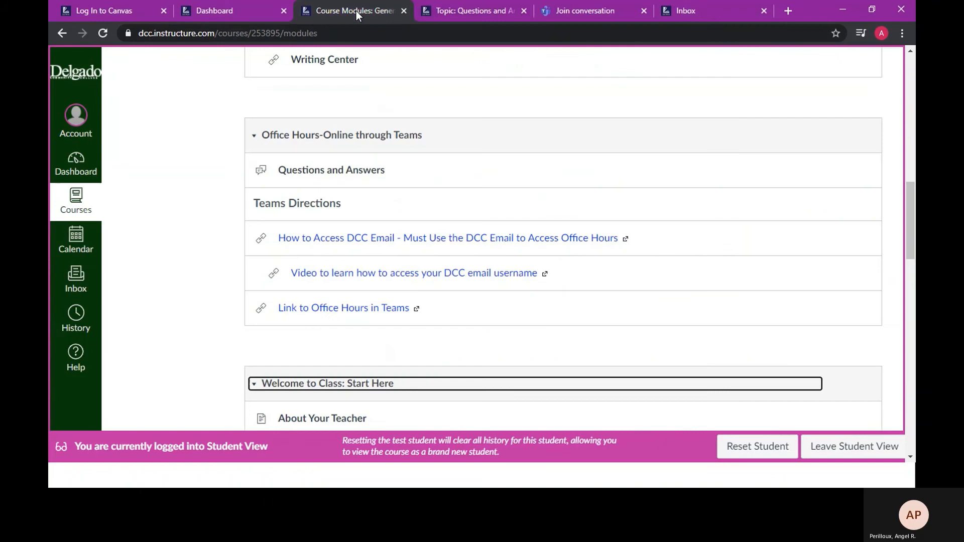
mouse_move(301, 238)
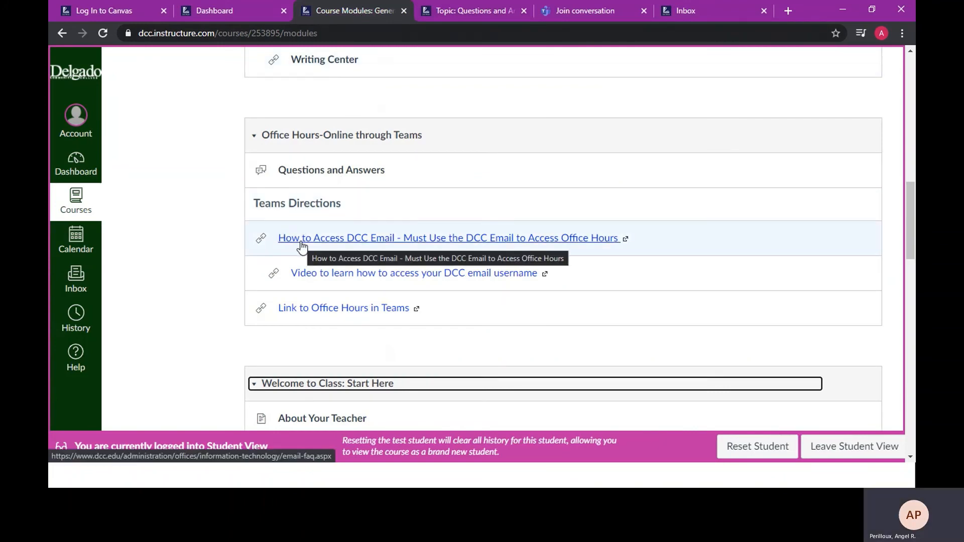
mouse_move(217, 273)
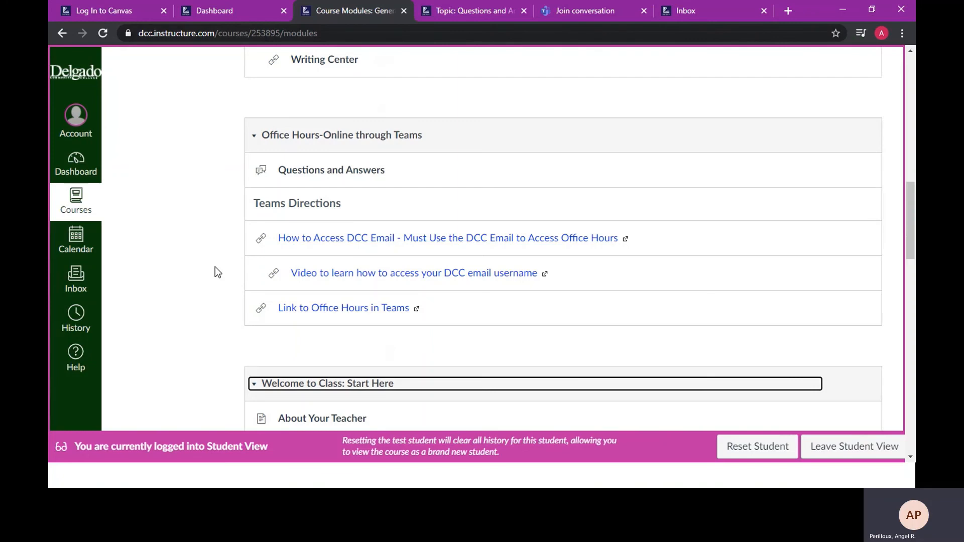
scroll("down", 3)
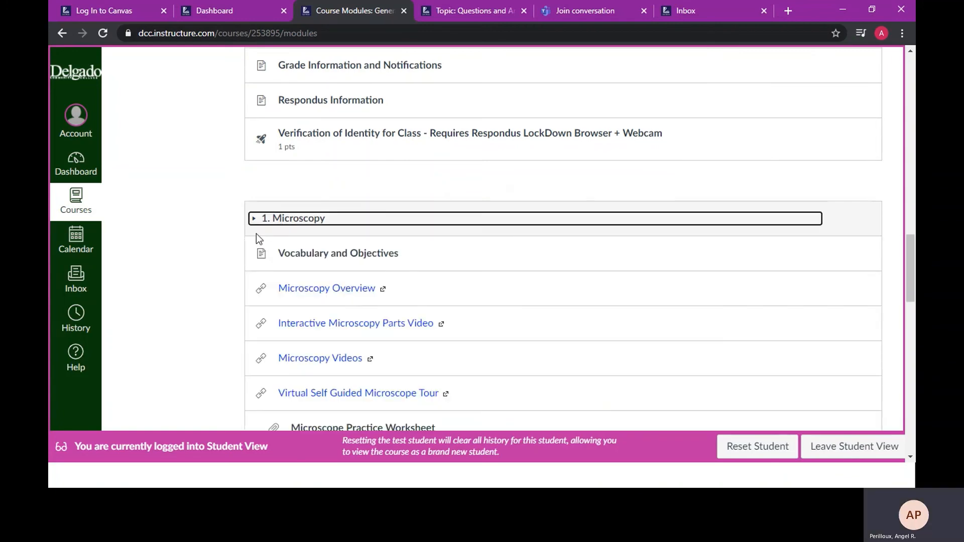
scroll("down", 3)
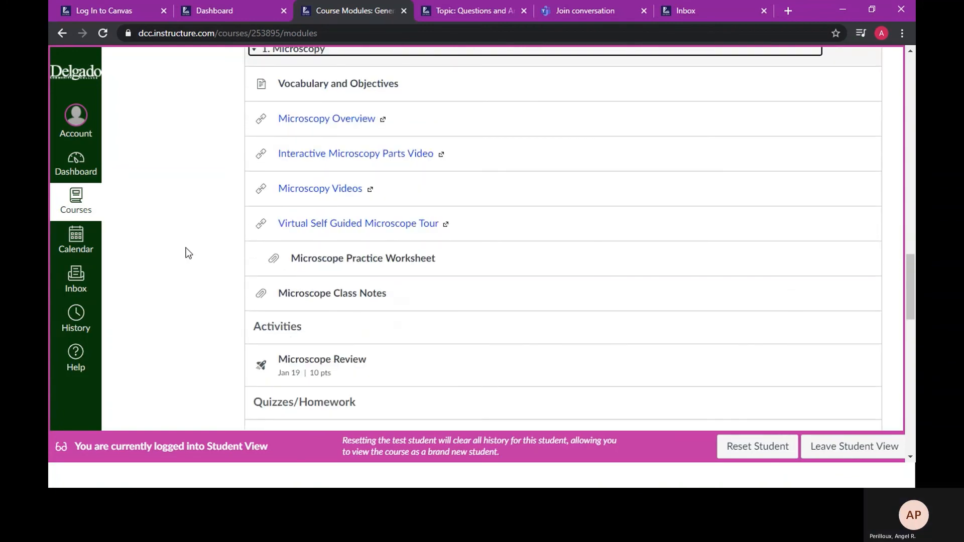
mouse_move(211, 252)
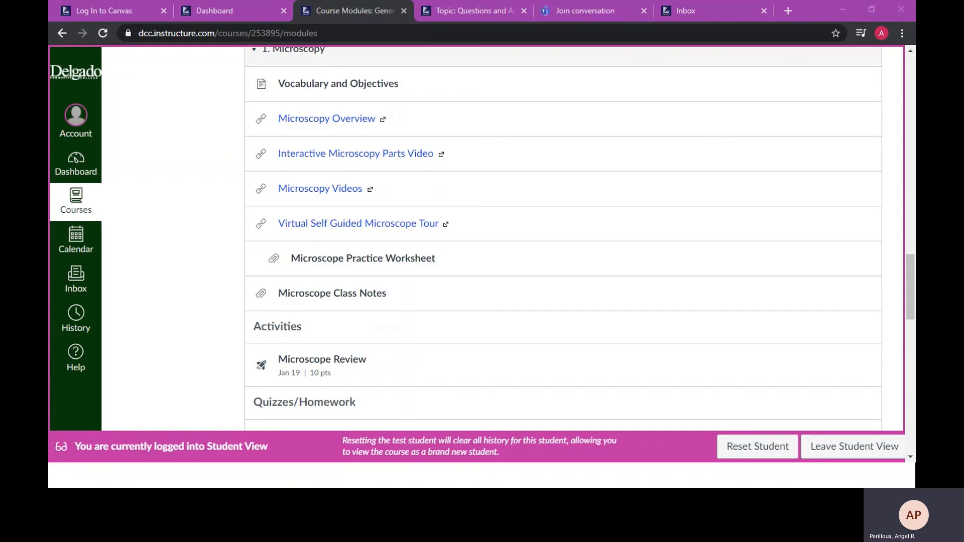
scroll("down", 3)
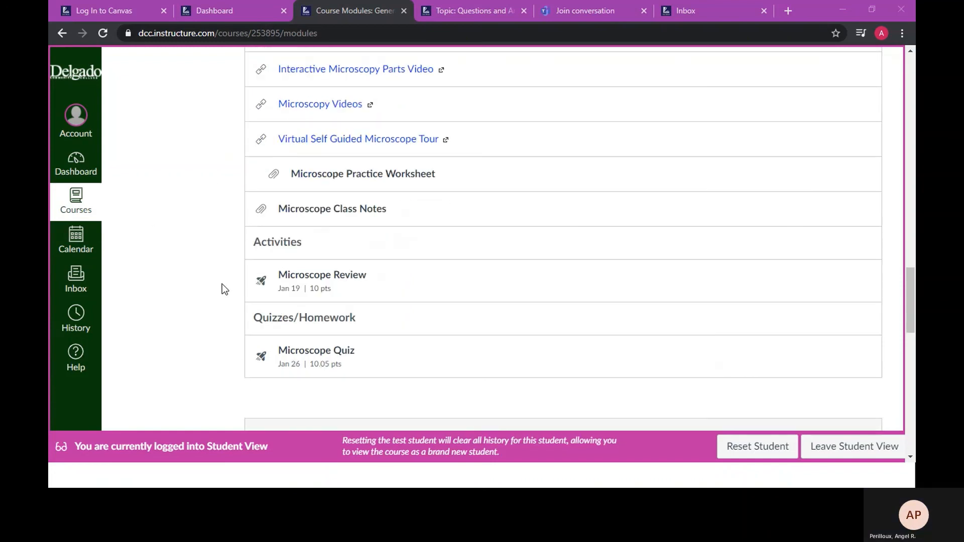
scroll("up", 3)
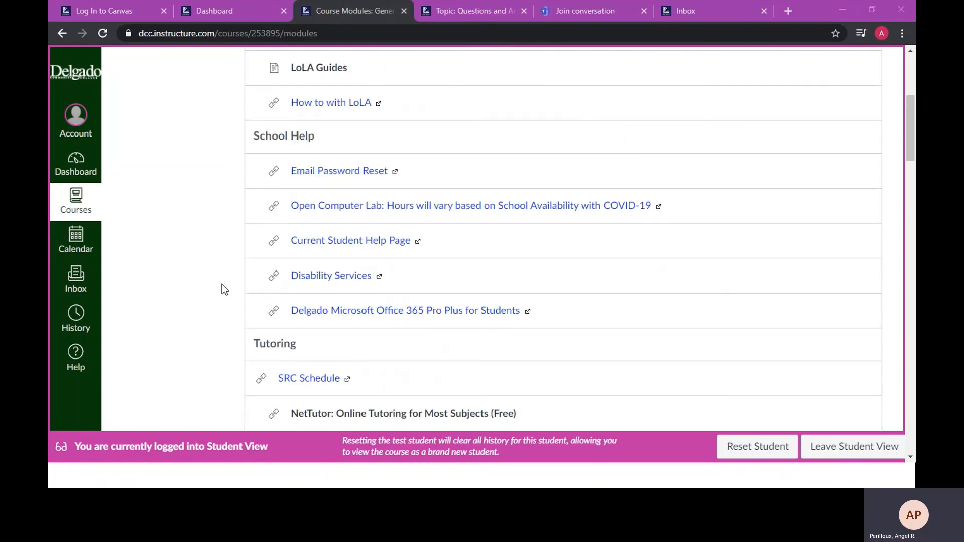
- Show the Test Student's Grades page listing Microscope Review, Quiz and weighted groups
scroll("up", 3)
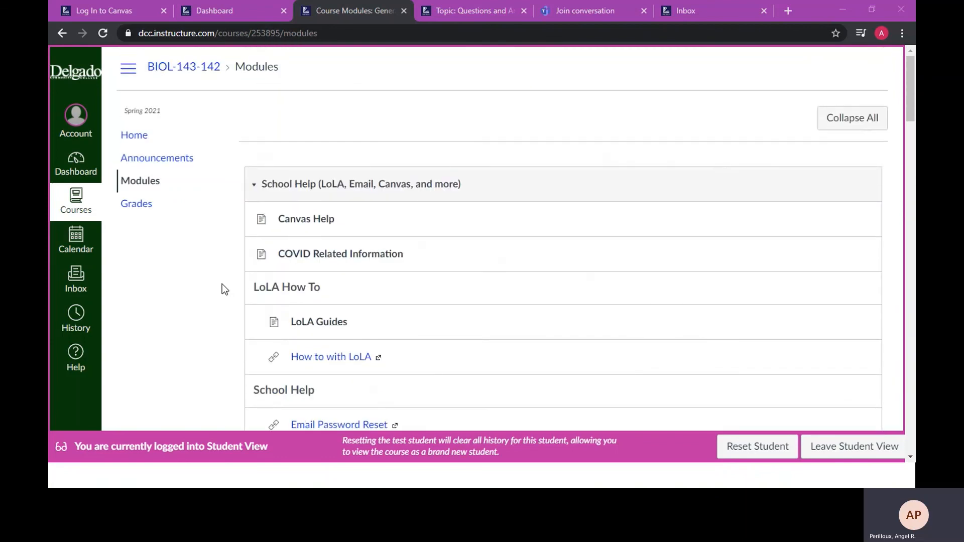
mouse_move(135, 203)
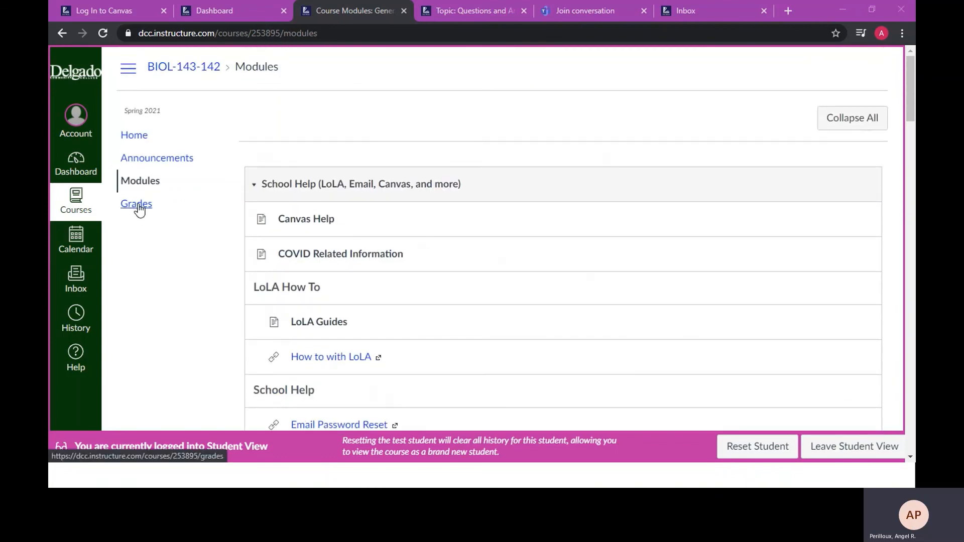
left_click(136, 204)
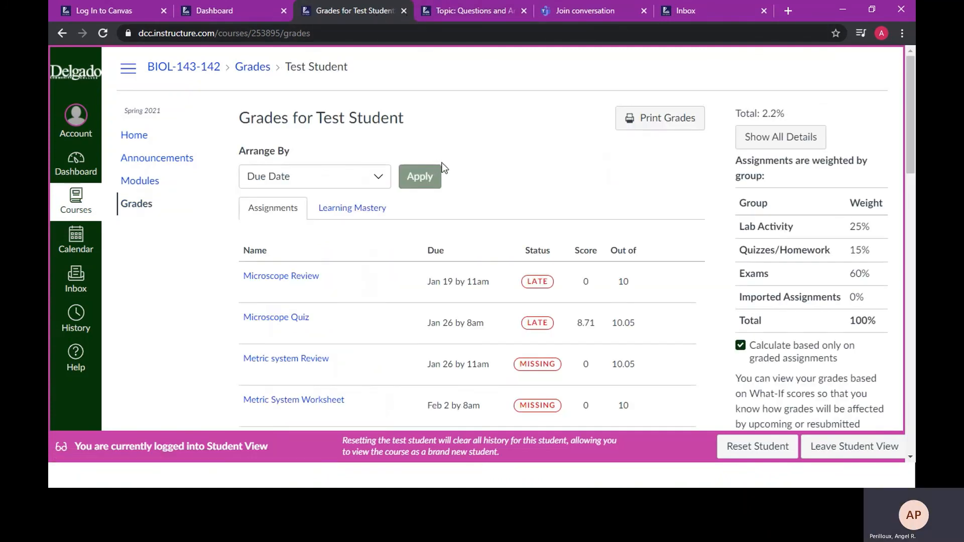
mouse_move(449, 239)
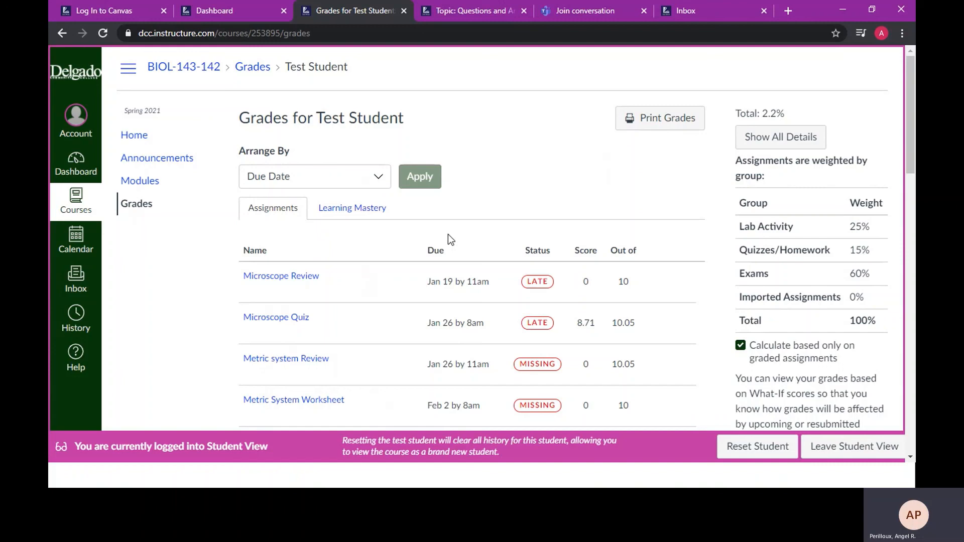
mouse_move(496, 206)
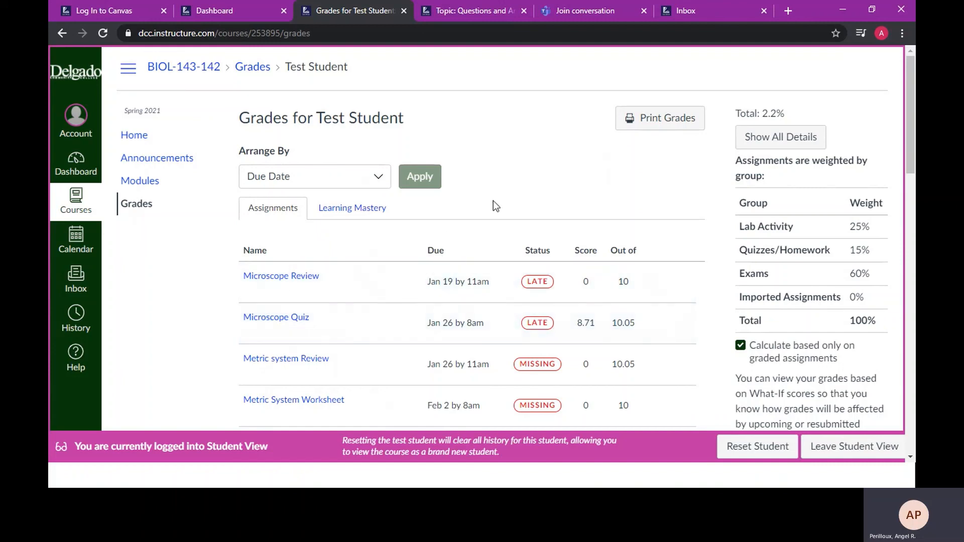
mouse_move(768, 117)
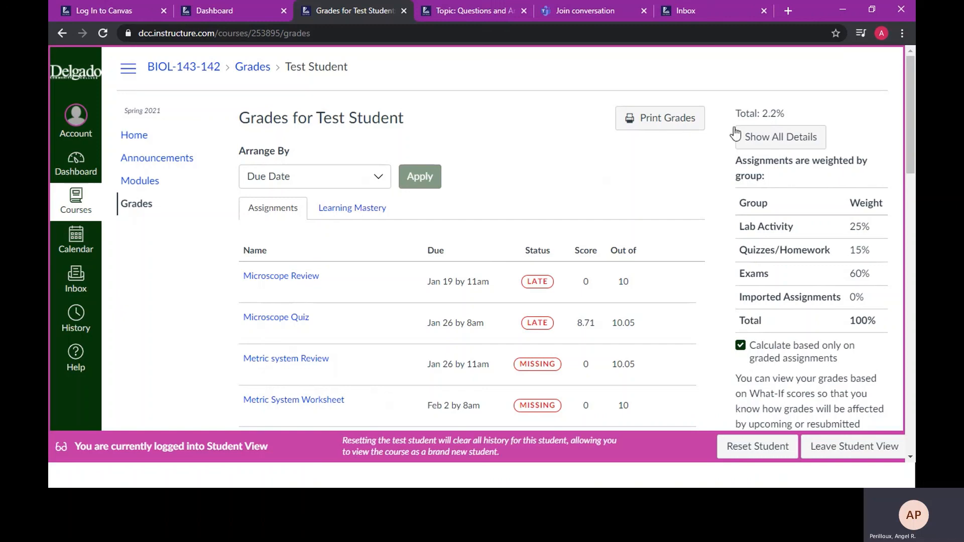
mouse_move(546, 170)
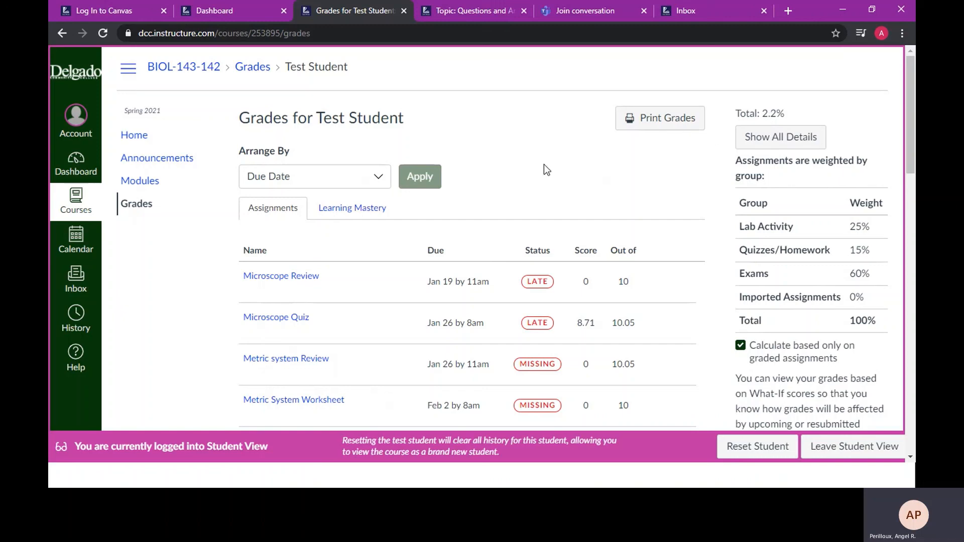
mouse_move(75, 280)
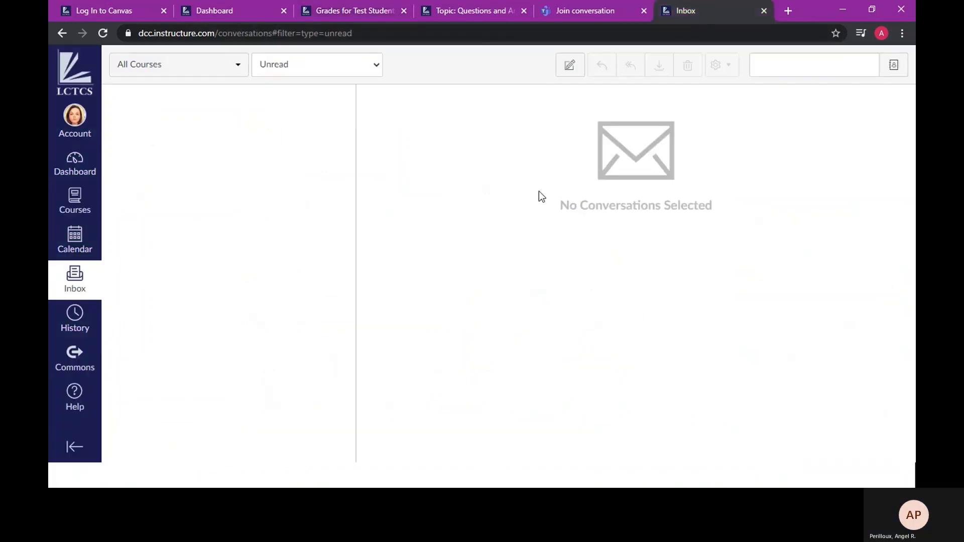
mouse_move(568, 65)
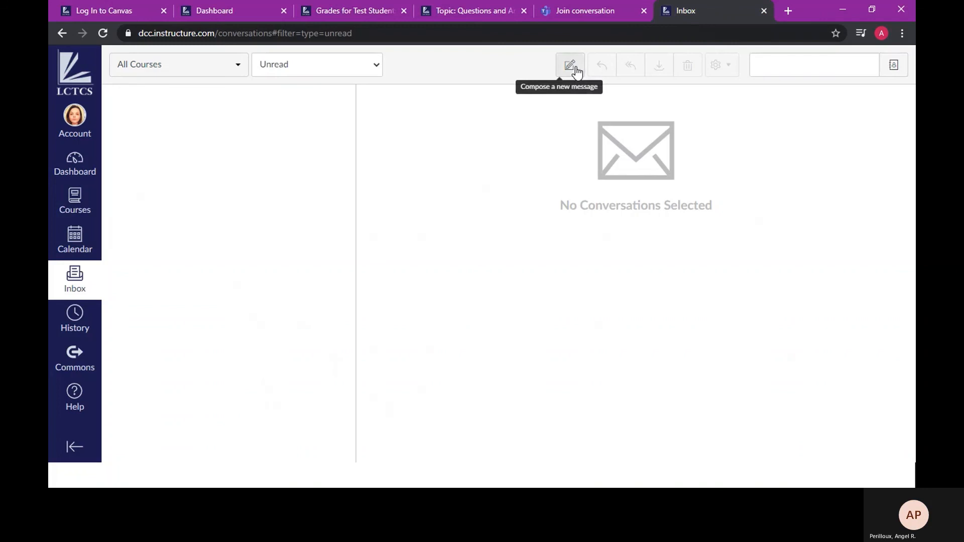
- Start a blank Compose Message window from the Canvas Inbox
left_click(569, 65)
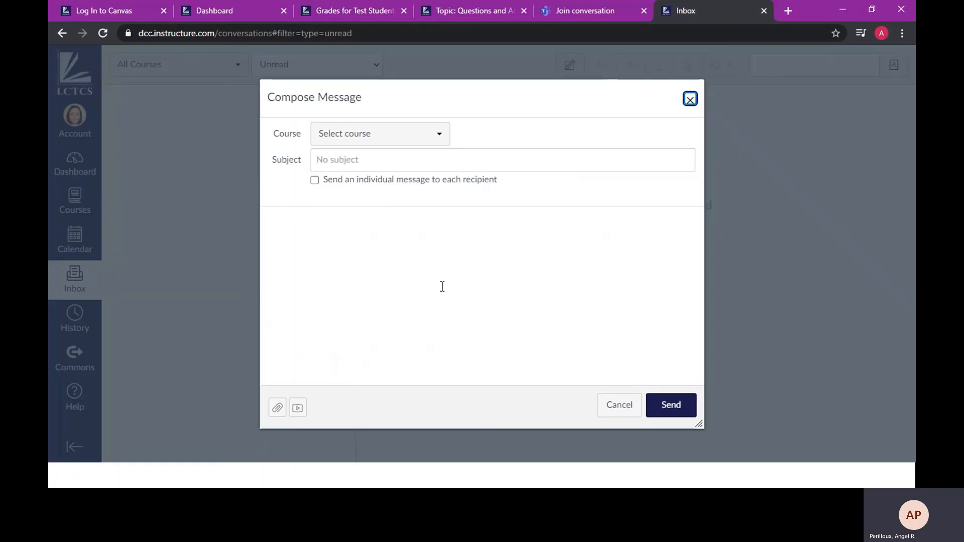